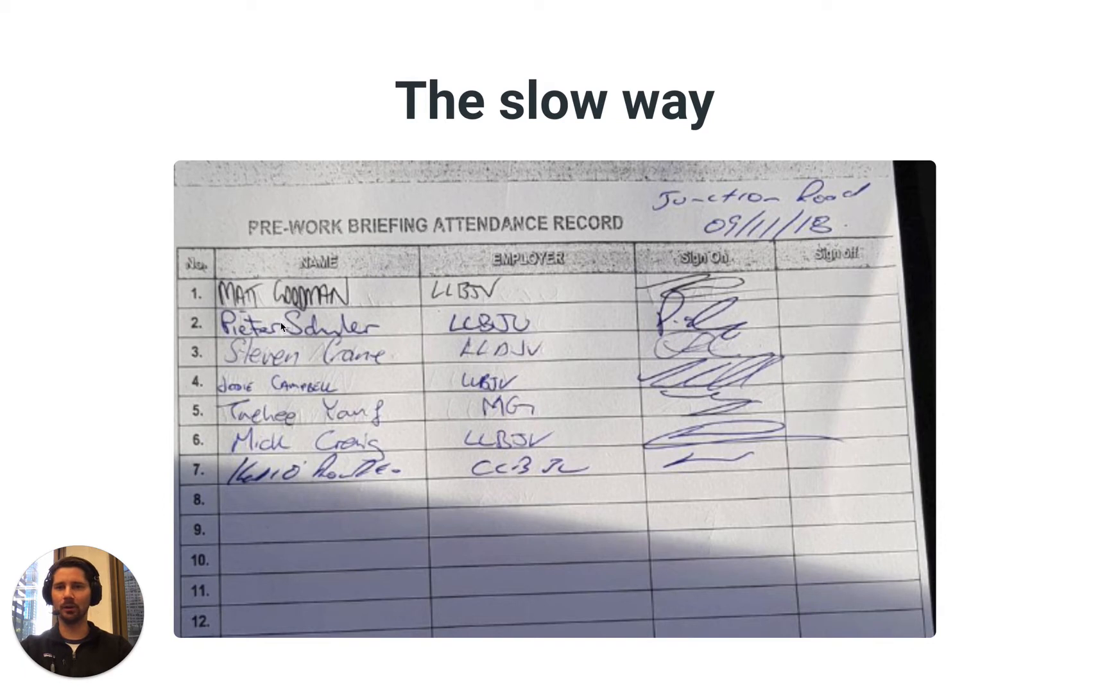
mouse_move(439, 510)
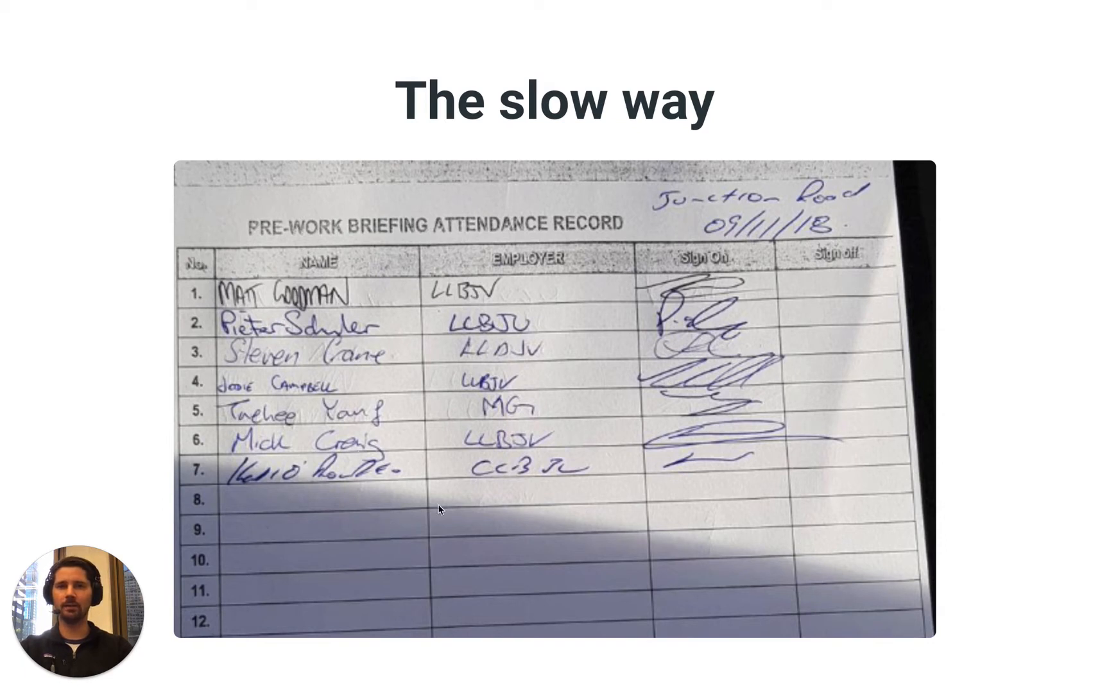
mouse_move(801, 433)
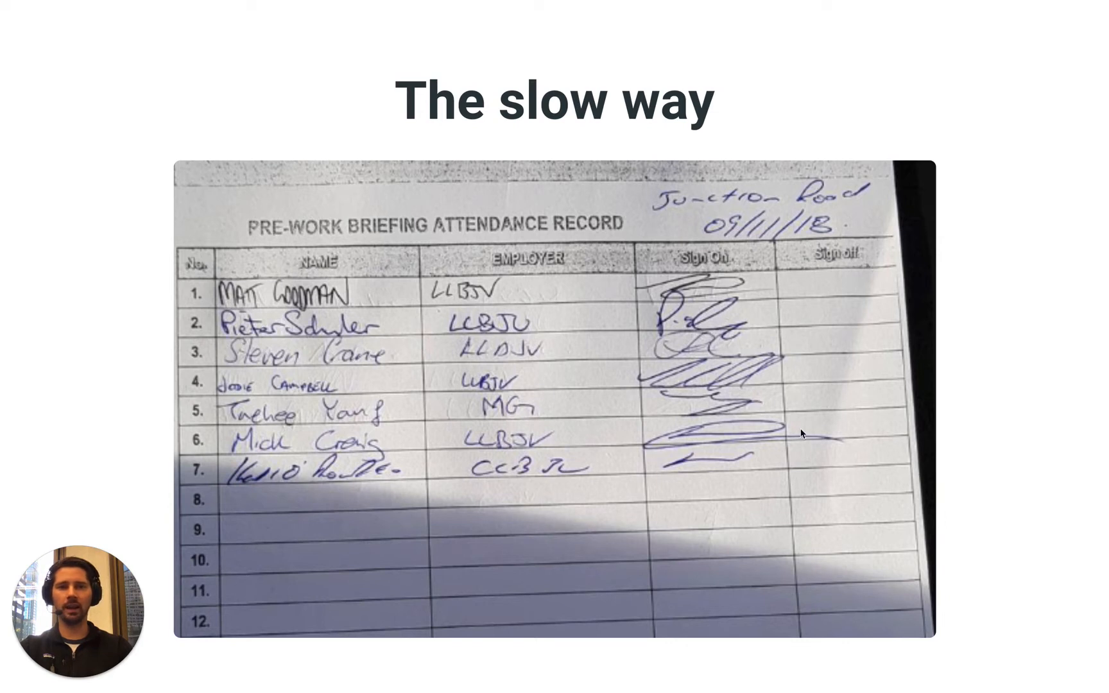
mouse_move(723, 453)
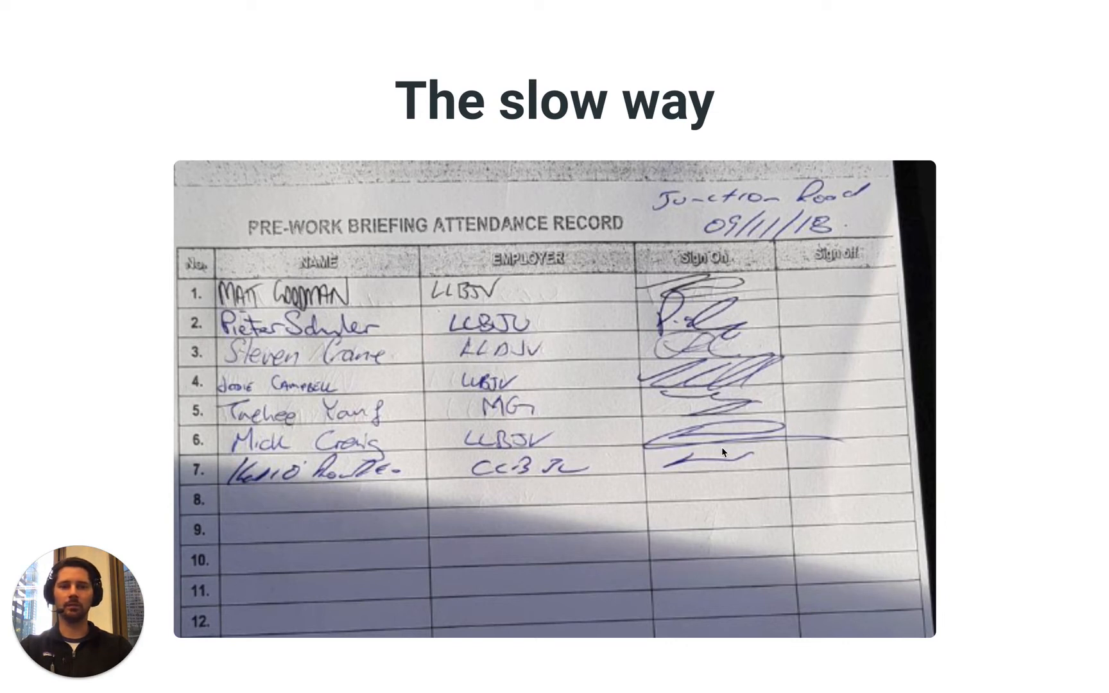
mouse_move(634, 570)
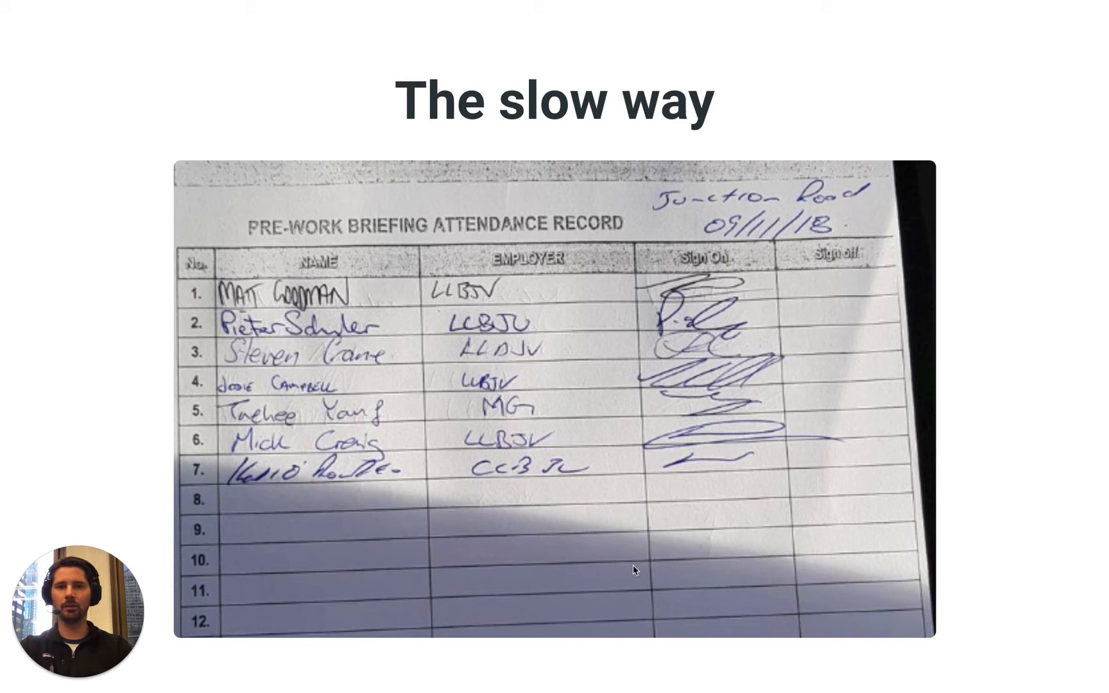
mouse_move(431, 562)
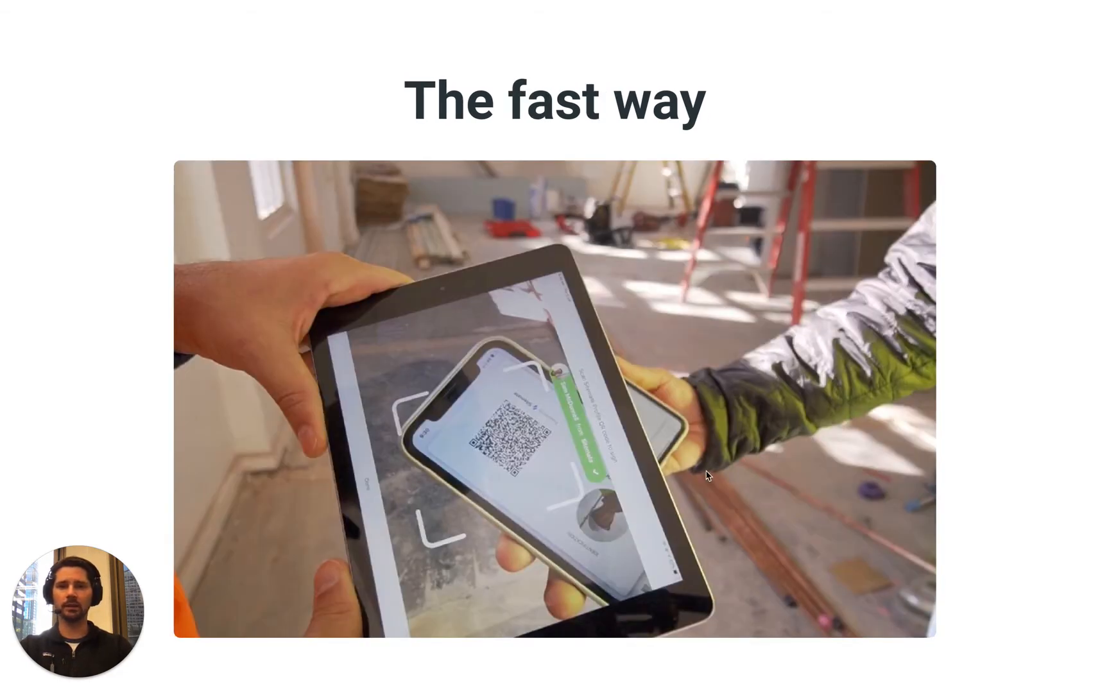
mouse_move(495, 413)
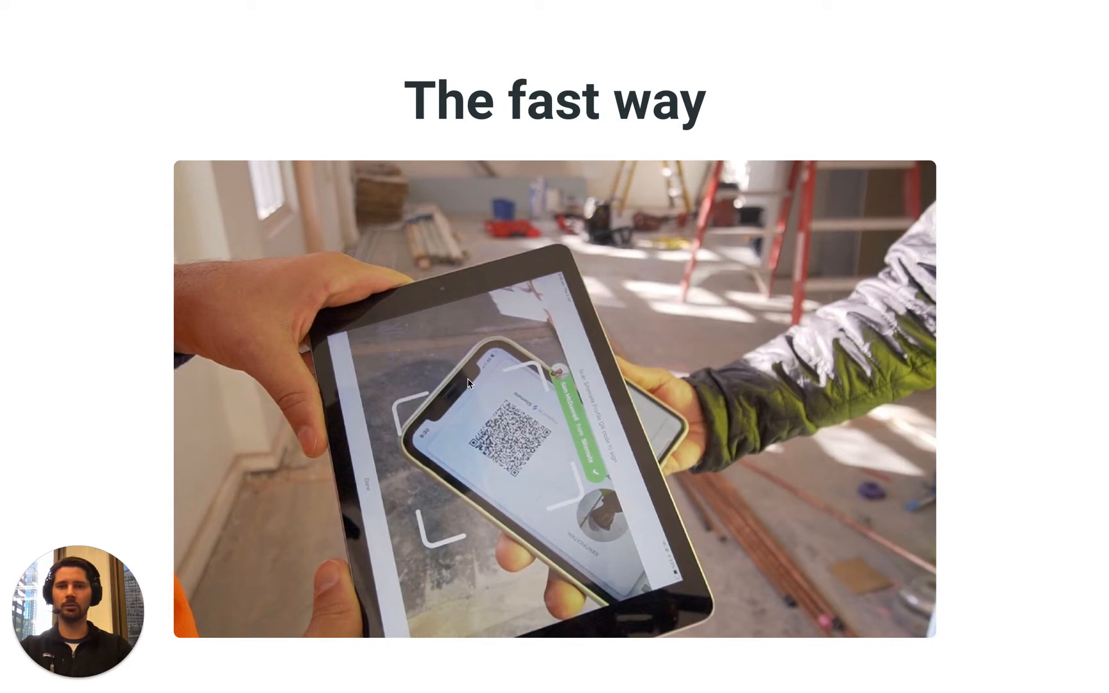
mouse_move(417, 394)
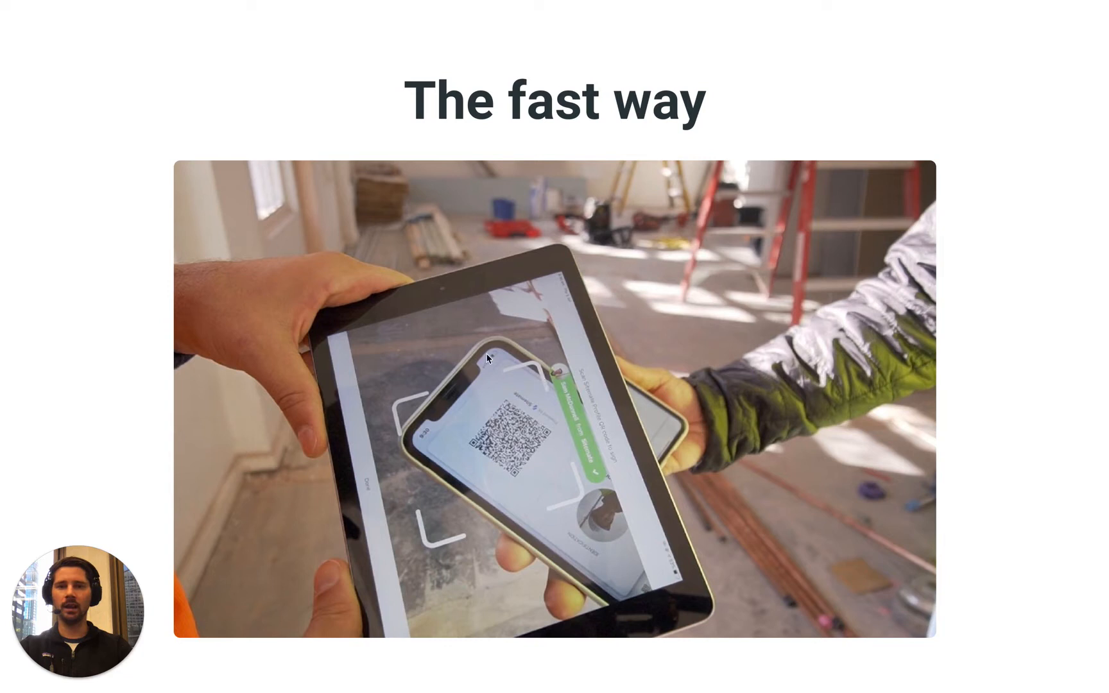
mouse_move(496, 435)
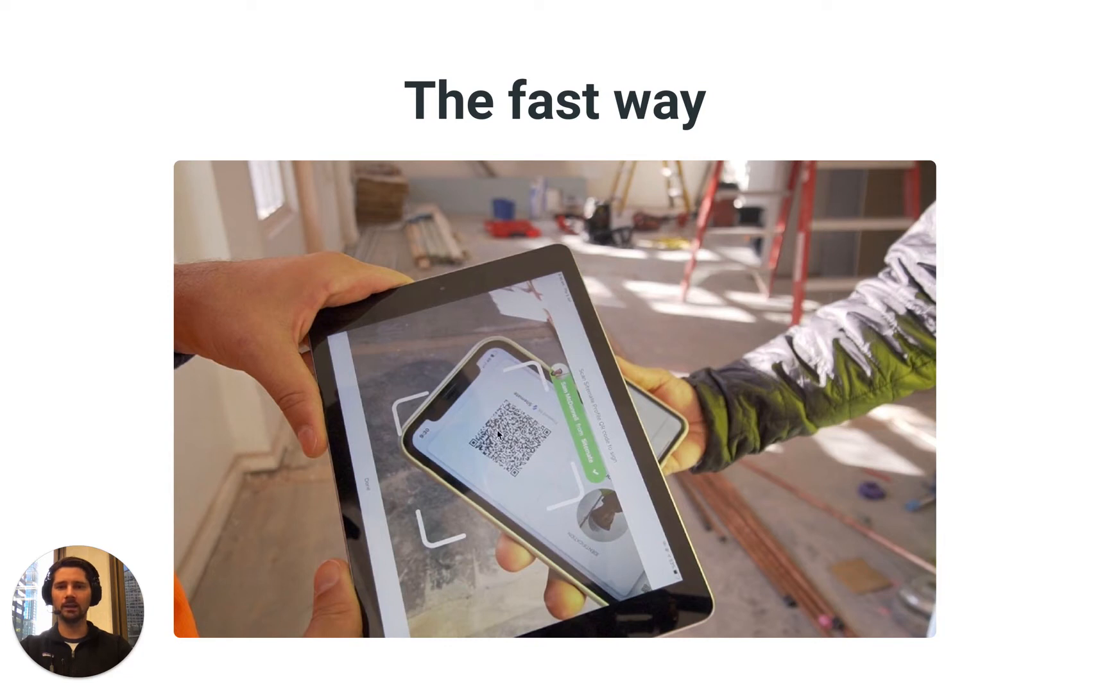
mouse_move(505, 444)
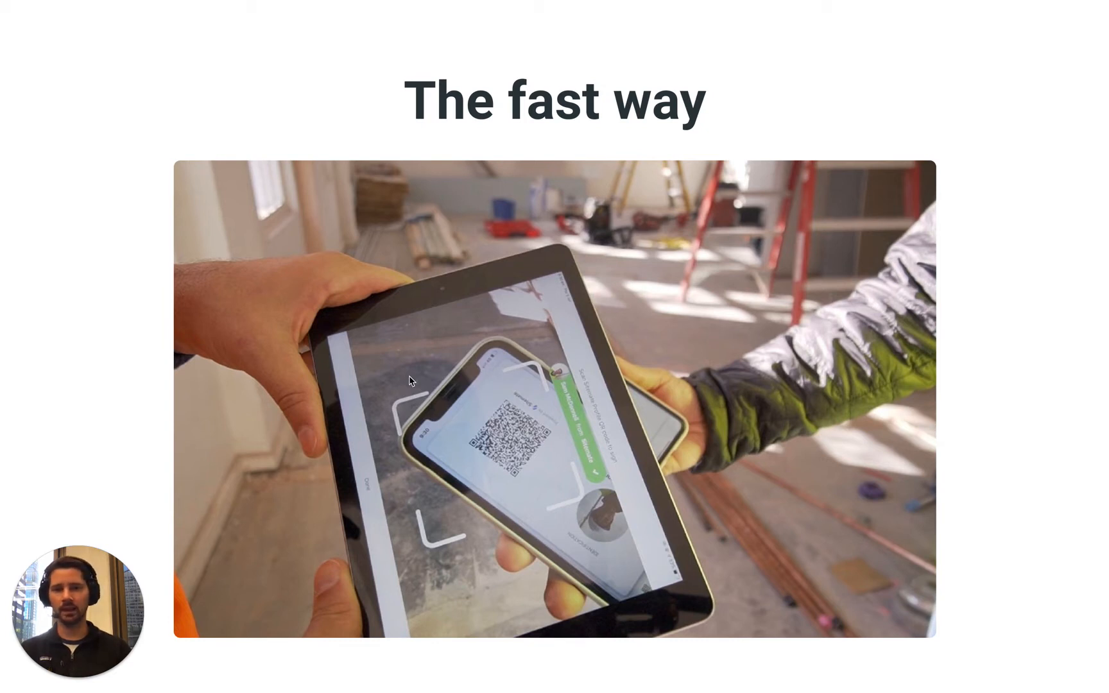
mouse_move(439, 308)
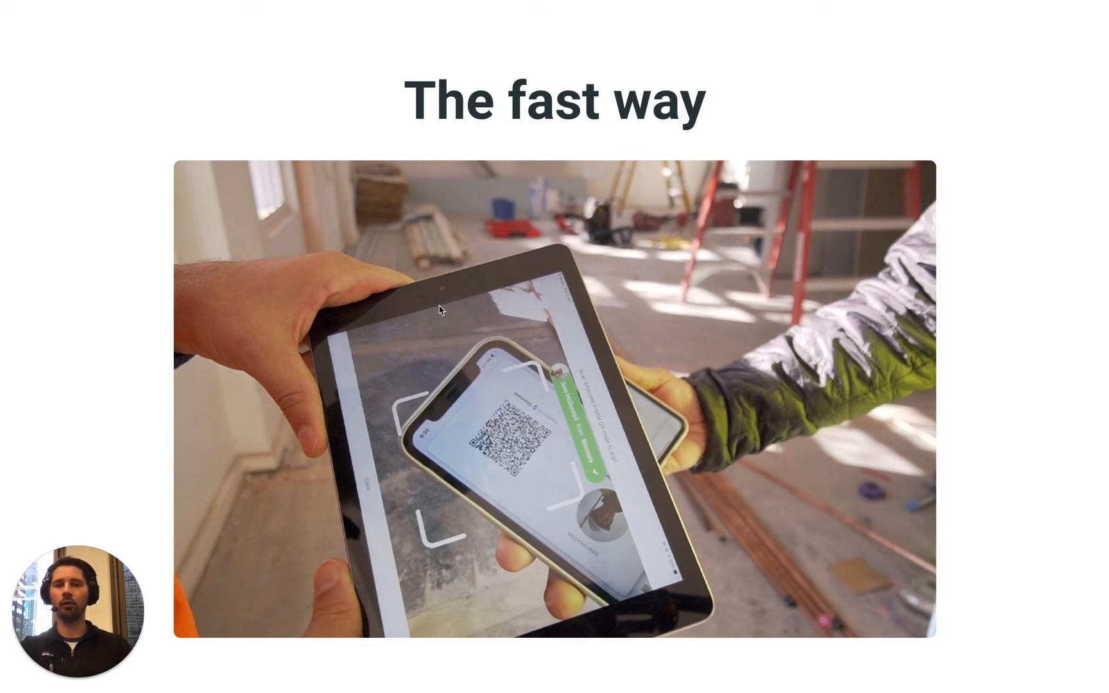
mouse_move(335, 324)
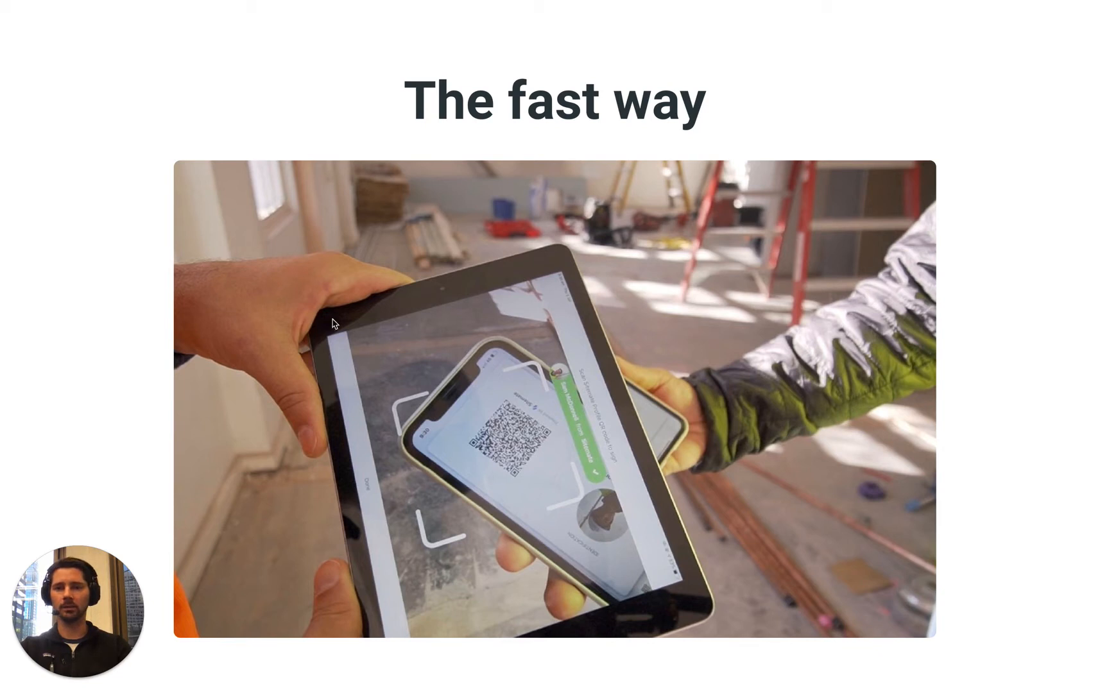
mouse_move(419, 306)
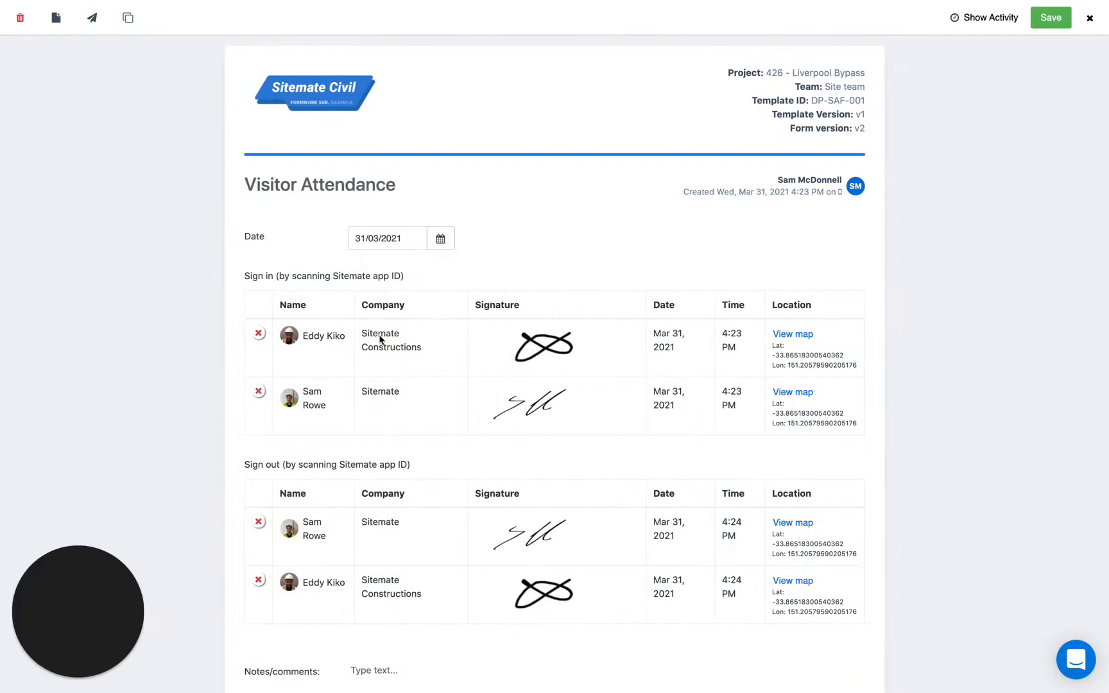
mouse_move(668, 263)
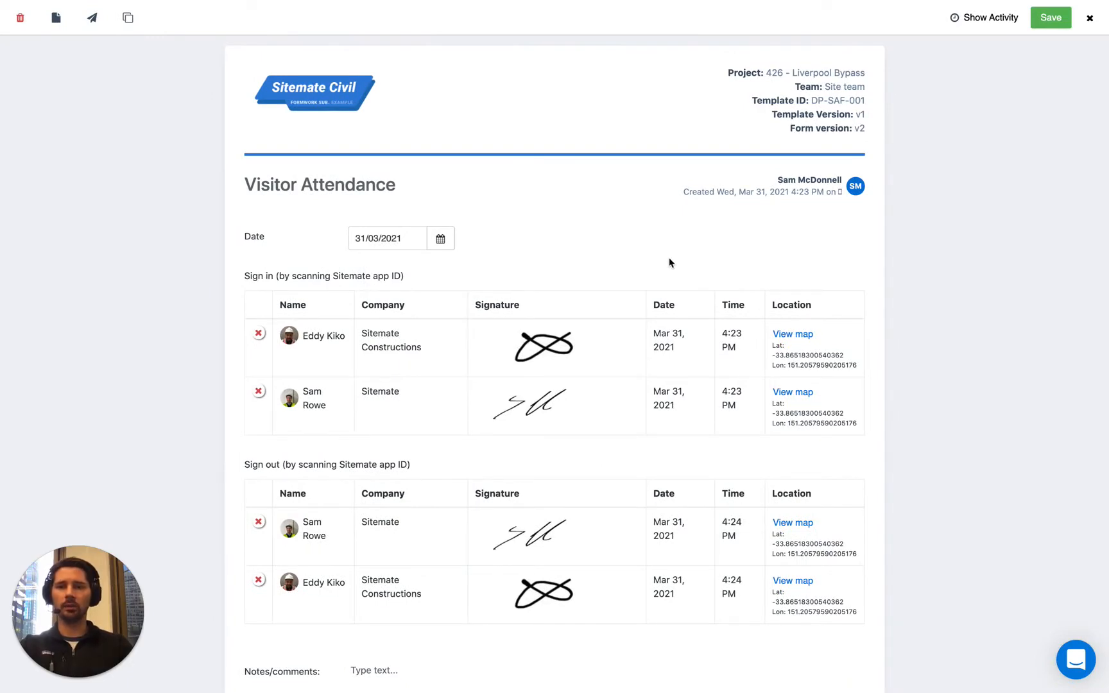
mouse_move(310, 177)
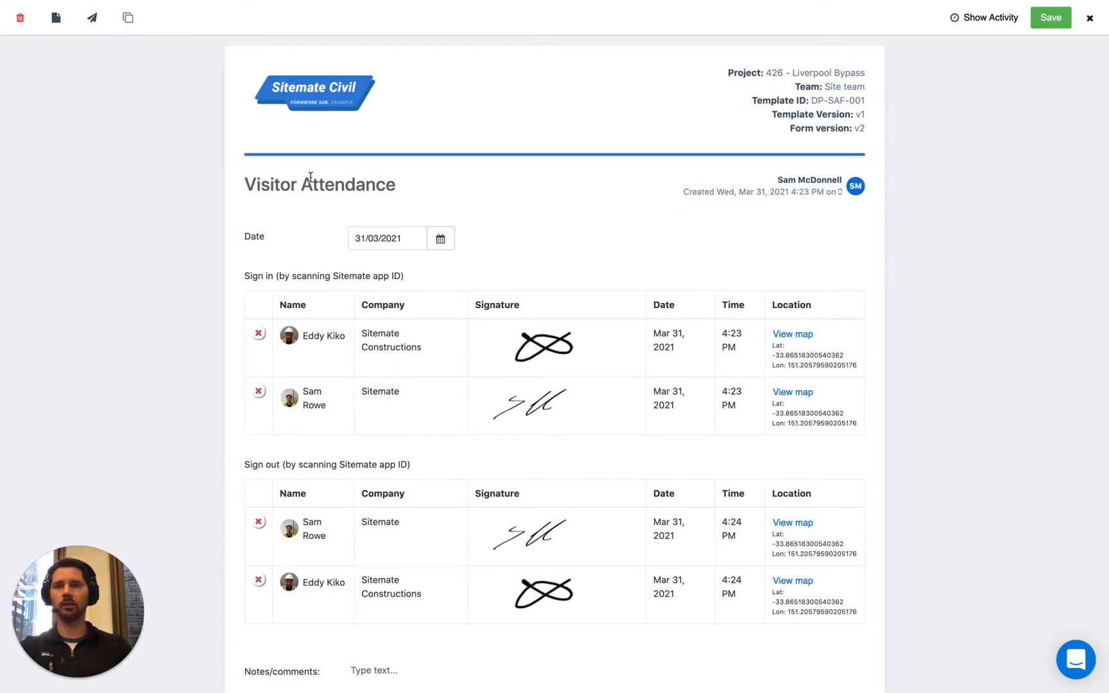
mouse_move(407, 189)
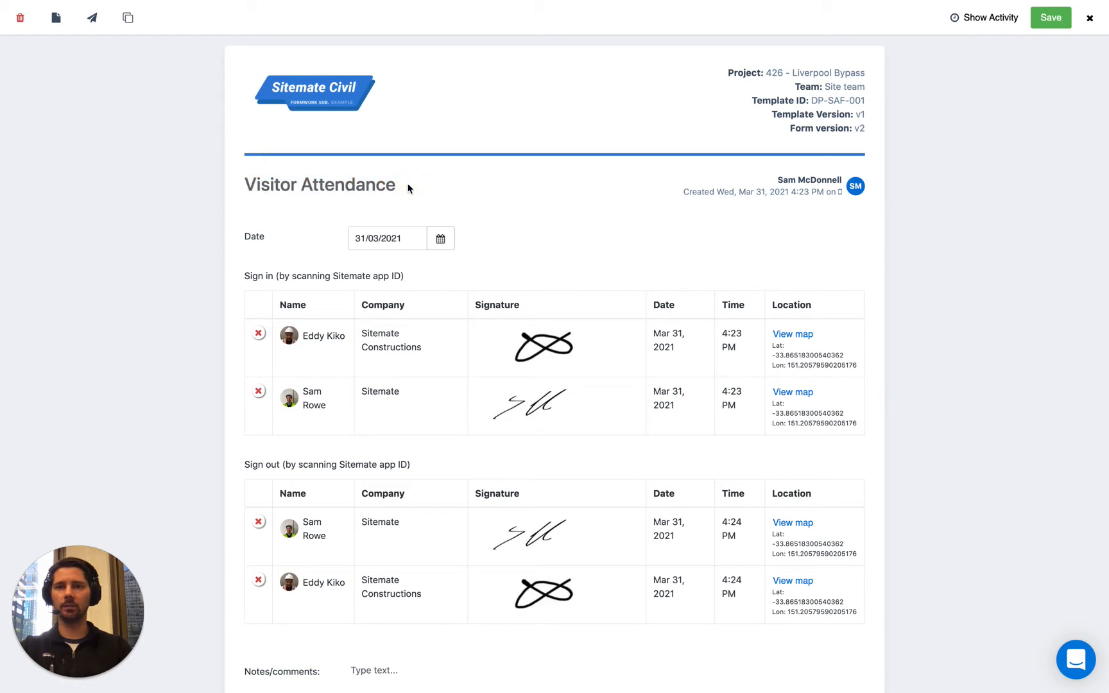
mouse_move(269, 242)
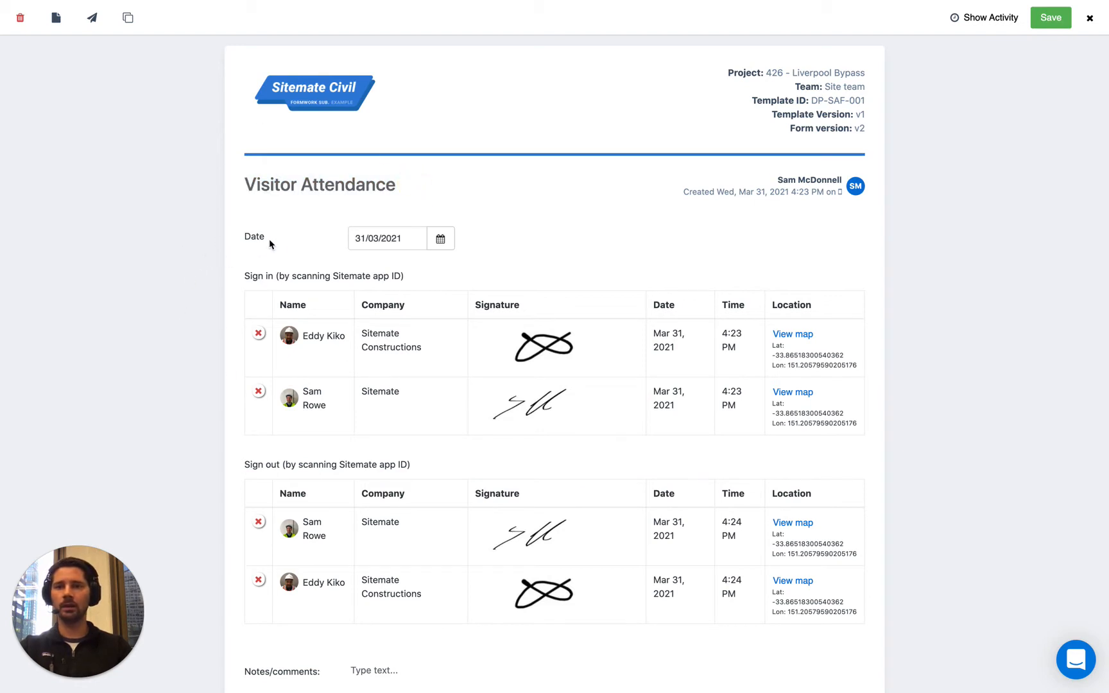
mouse_move(235, 323)
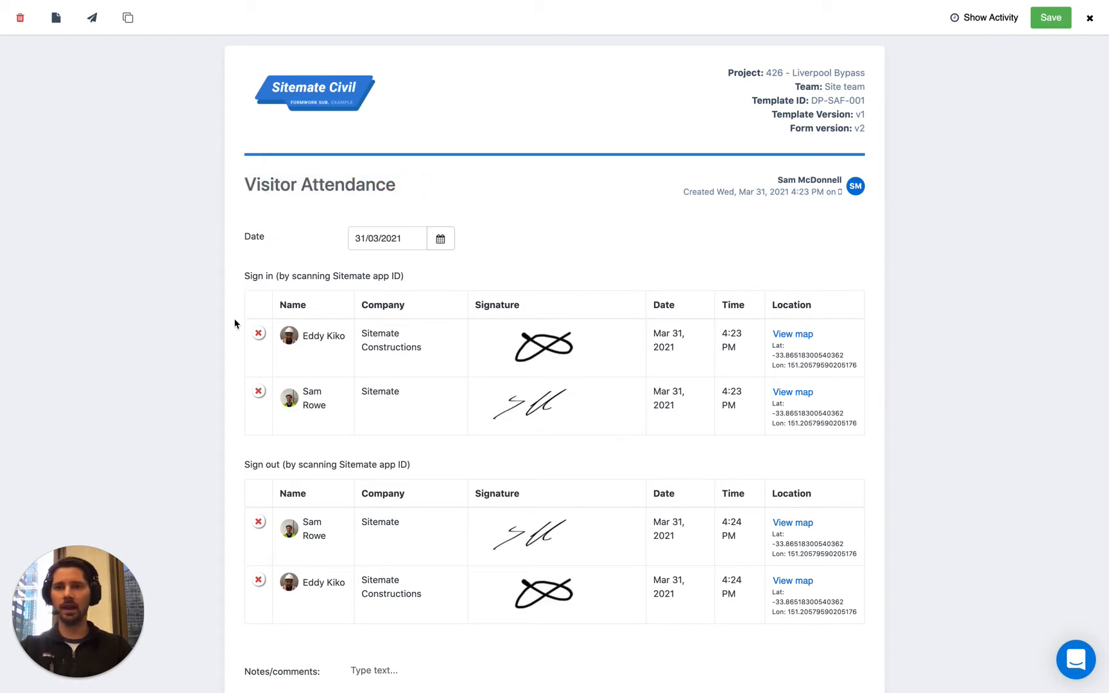
mouse_move(755, 428)
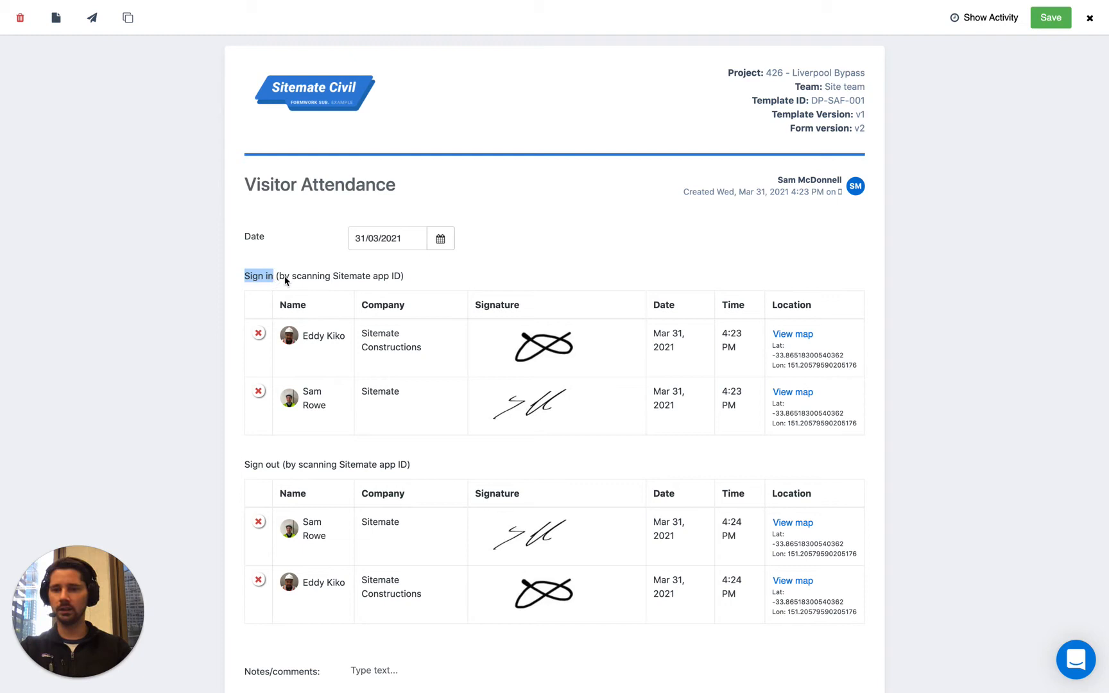
mouse_move(384, 322)
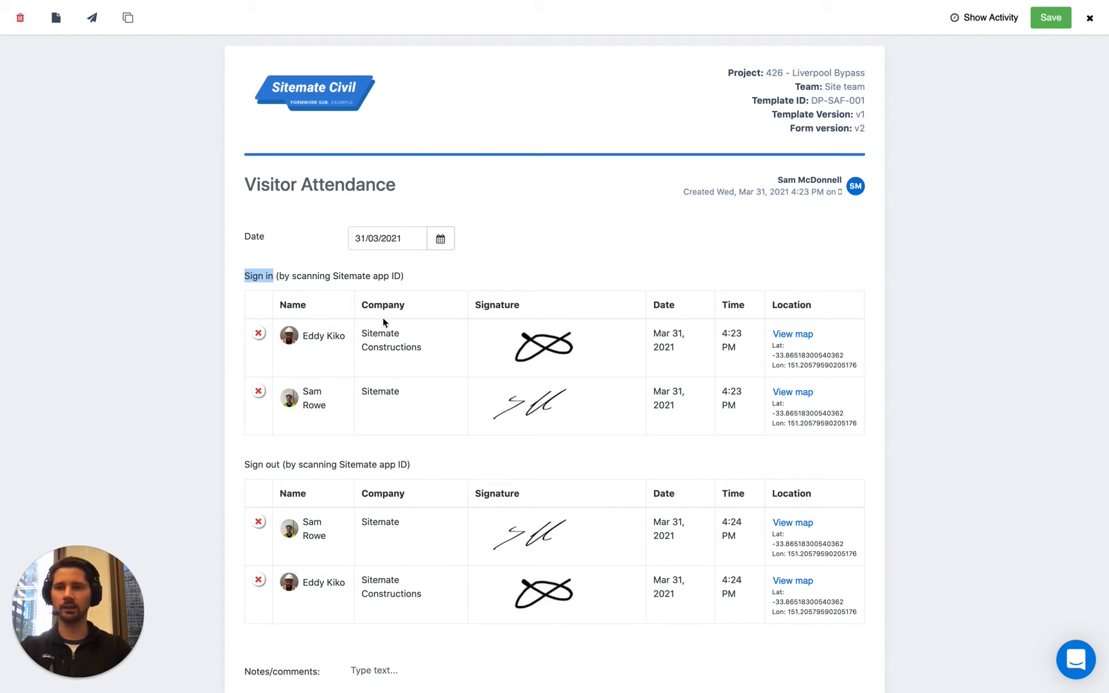
mouse_move(632, 351)
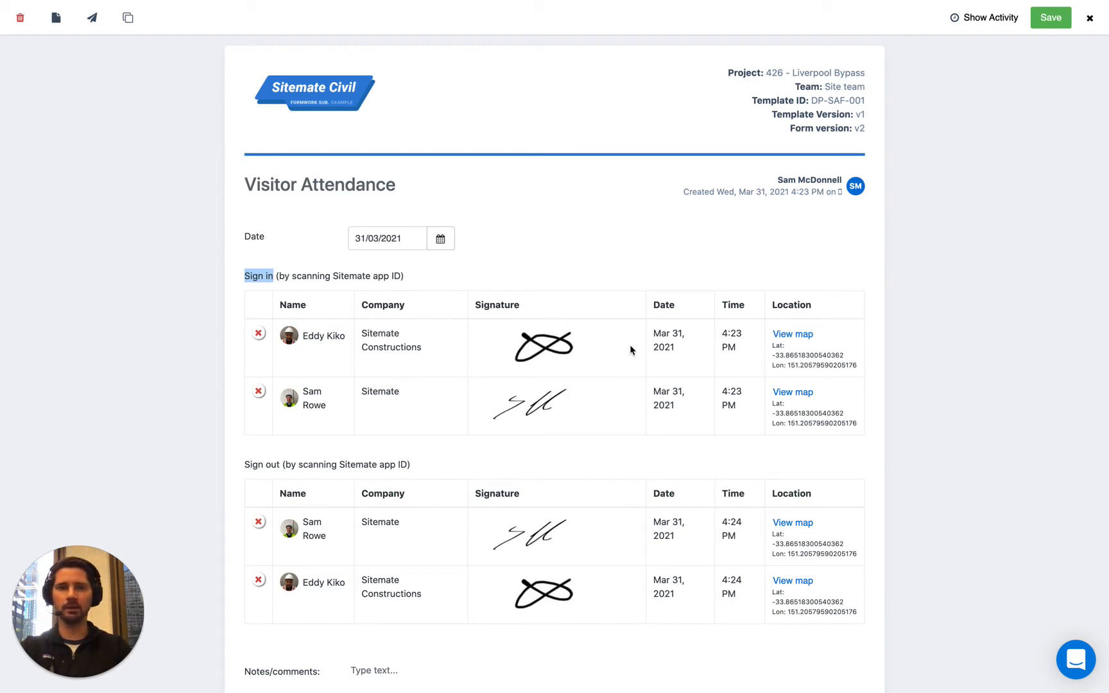
mouse_move(598, 372)
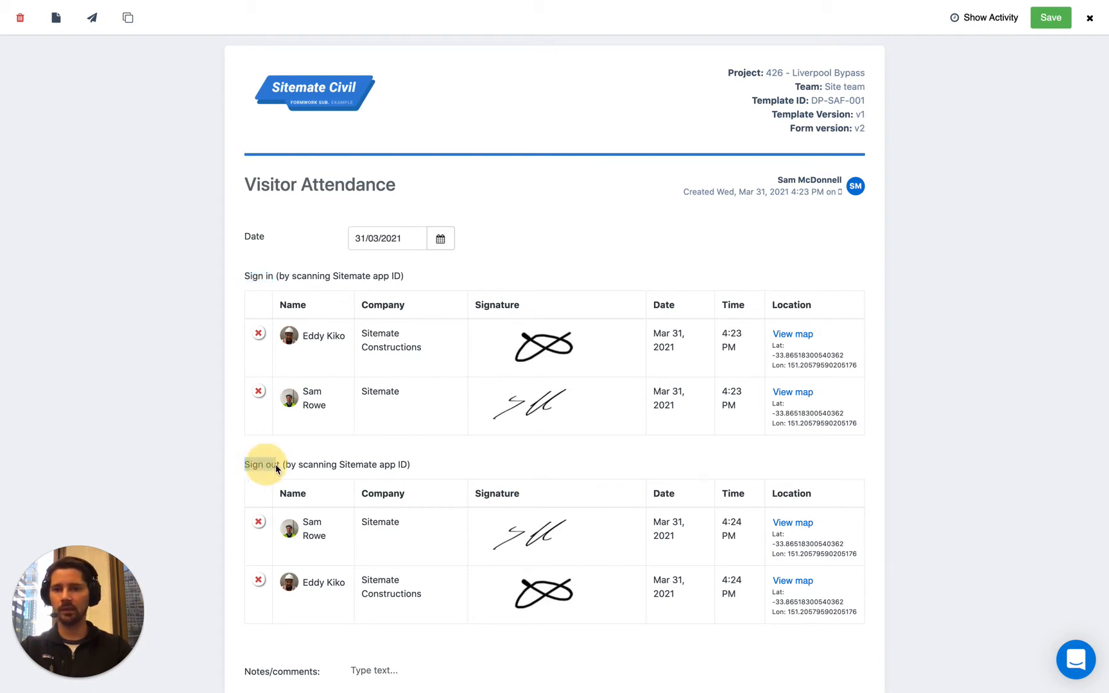
mouse_move(227, 348)
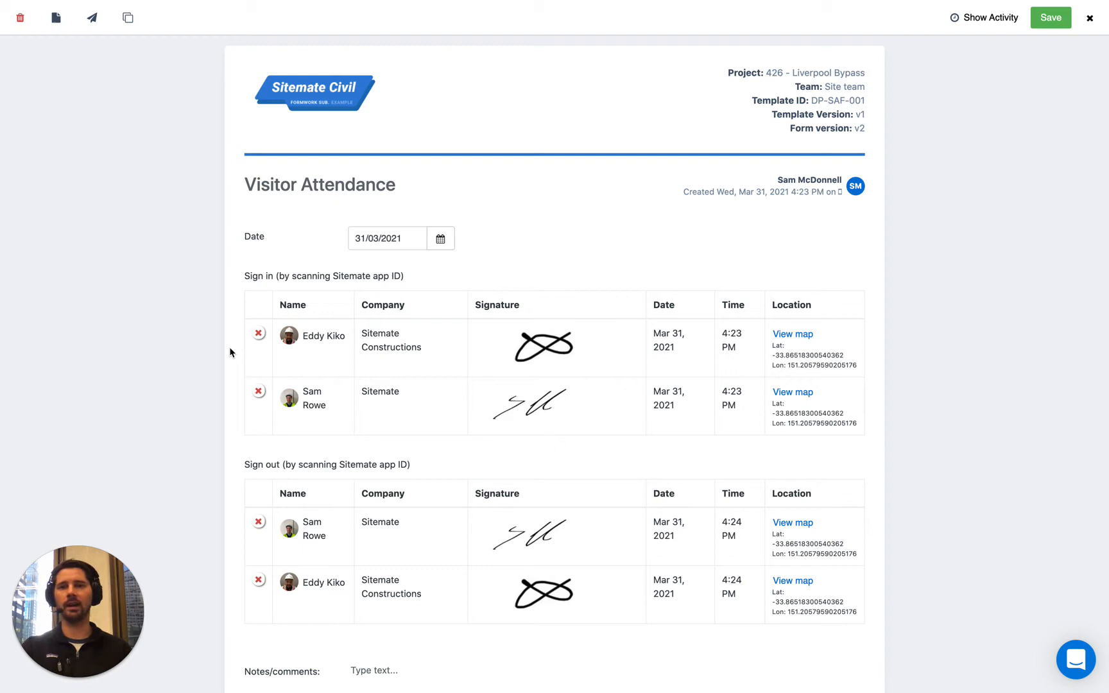
mouse_move(198, 343)
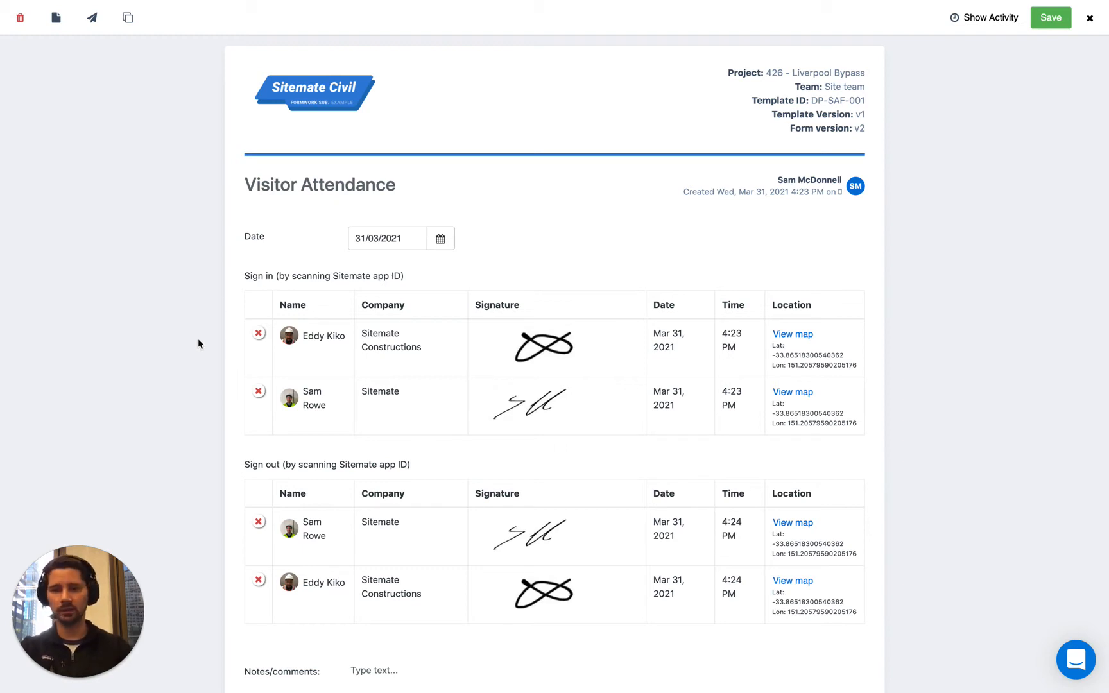
mouse_move(796, 270)
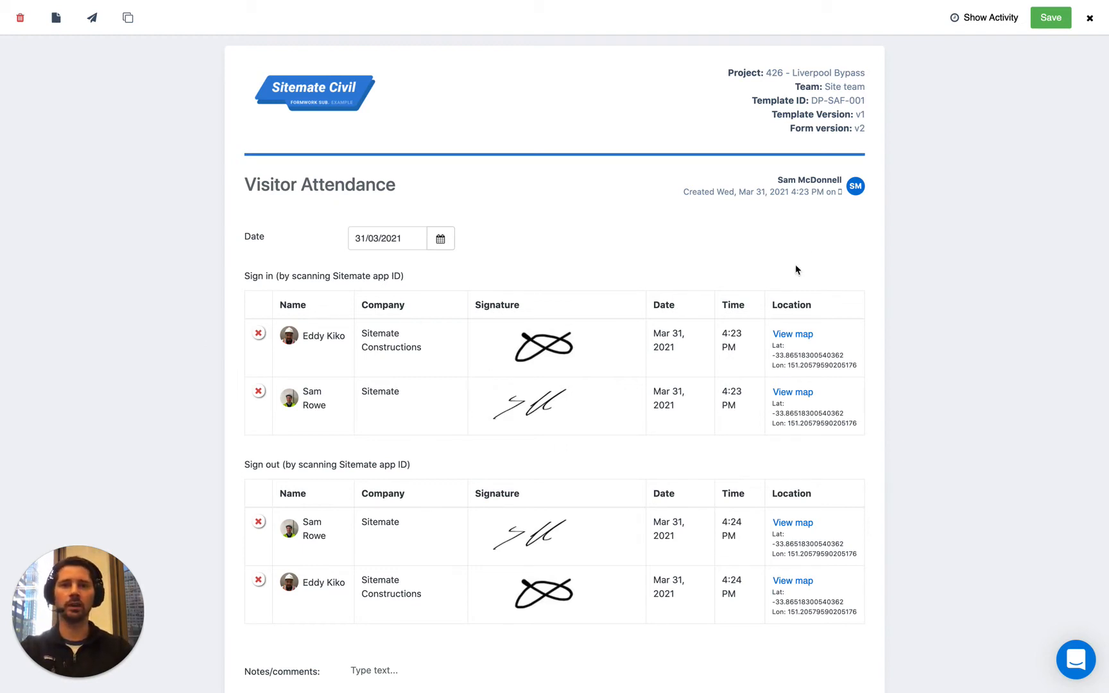
mouse_move(1036, 108)
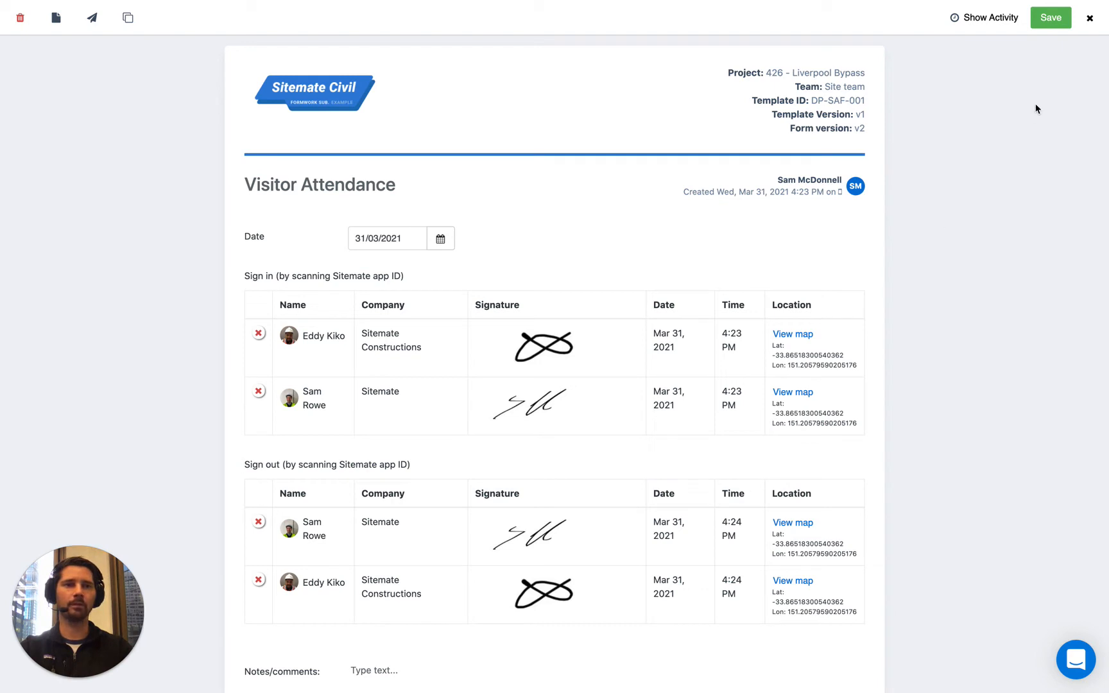
mouse_move(902, 200)
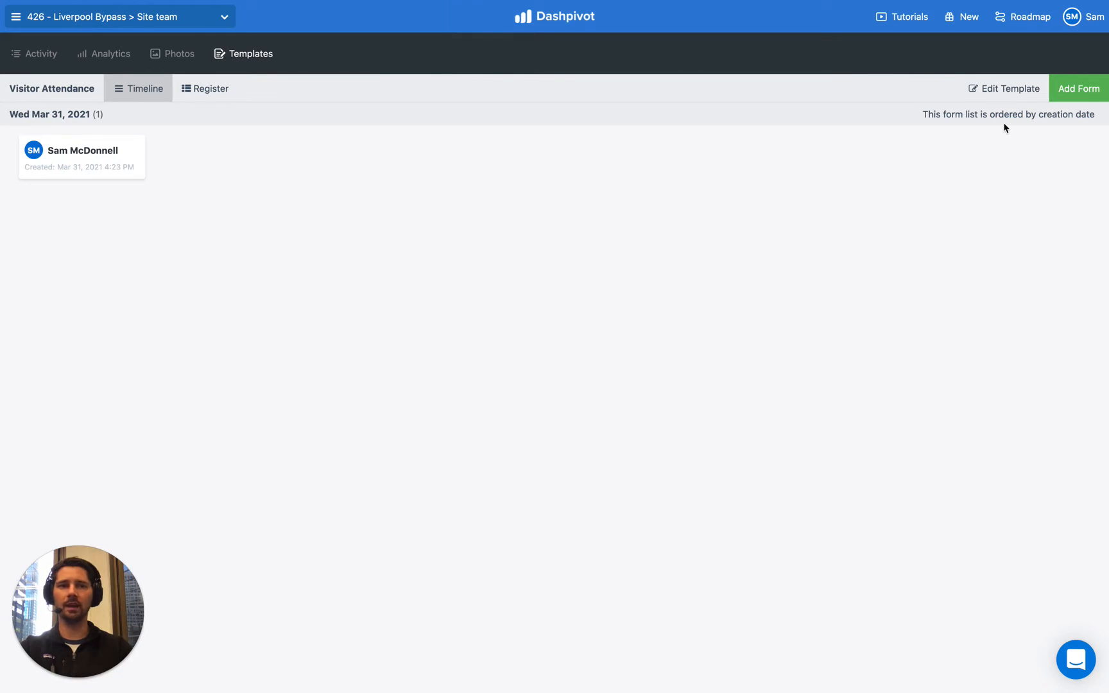
mouse_move(1002, 99)
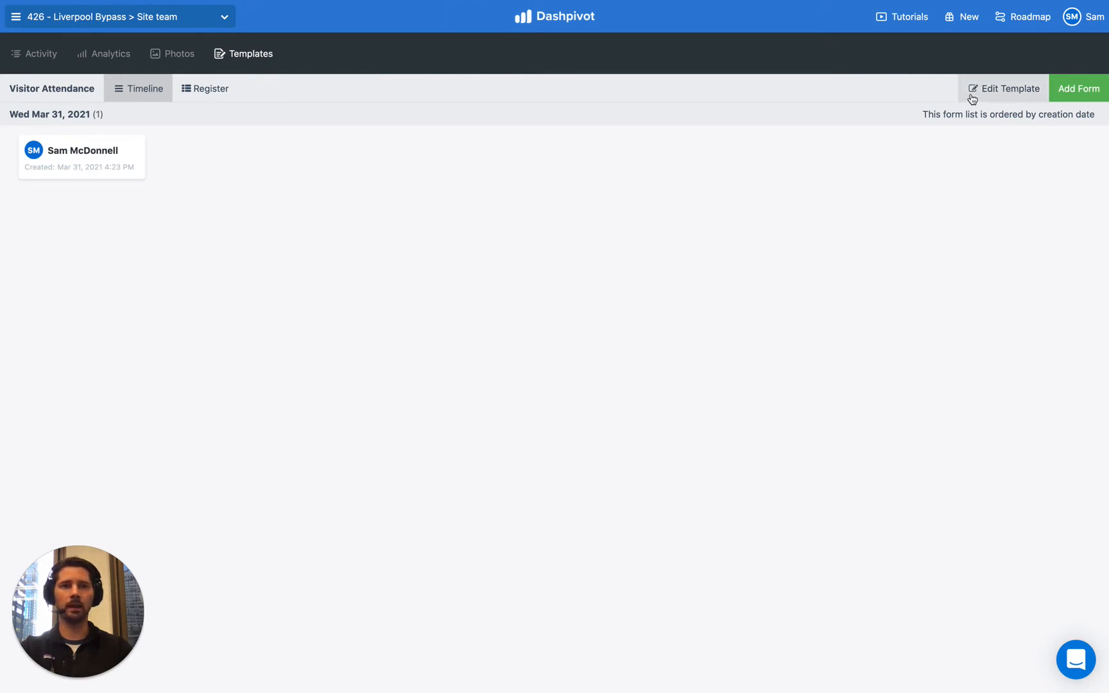
Open the Visitor Attendance template editor from the timeline
left_click(1008, 89)
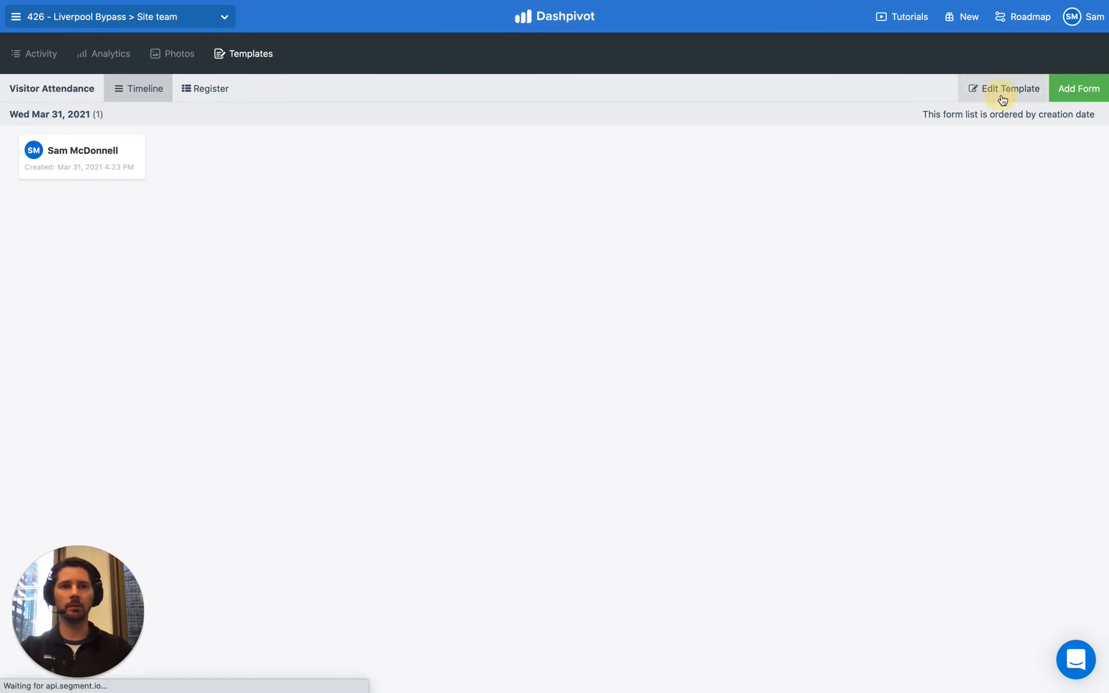
left_click(1002, 88)
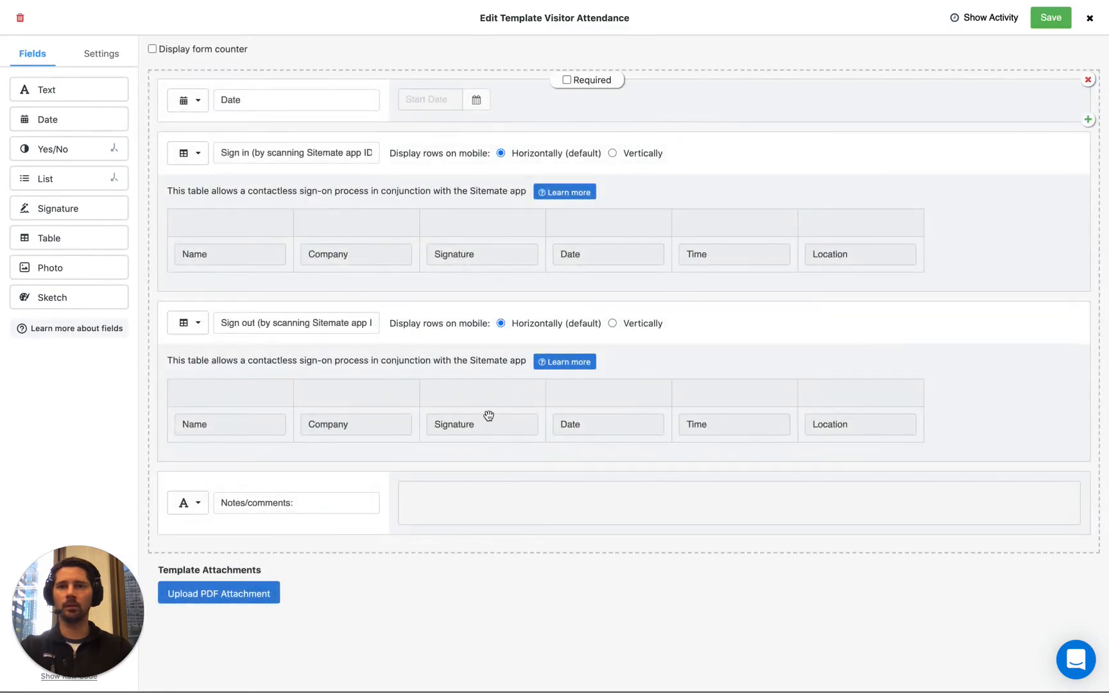
mouse_move(336, 302)
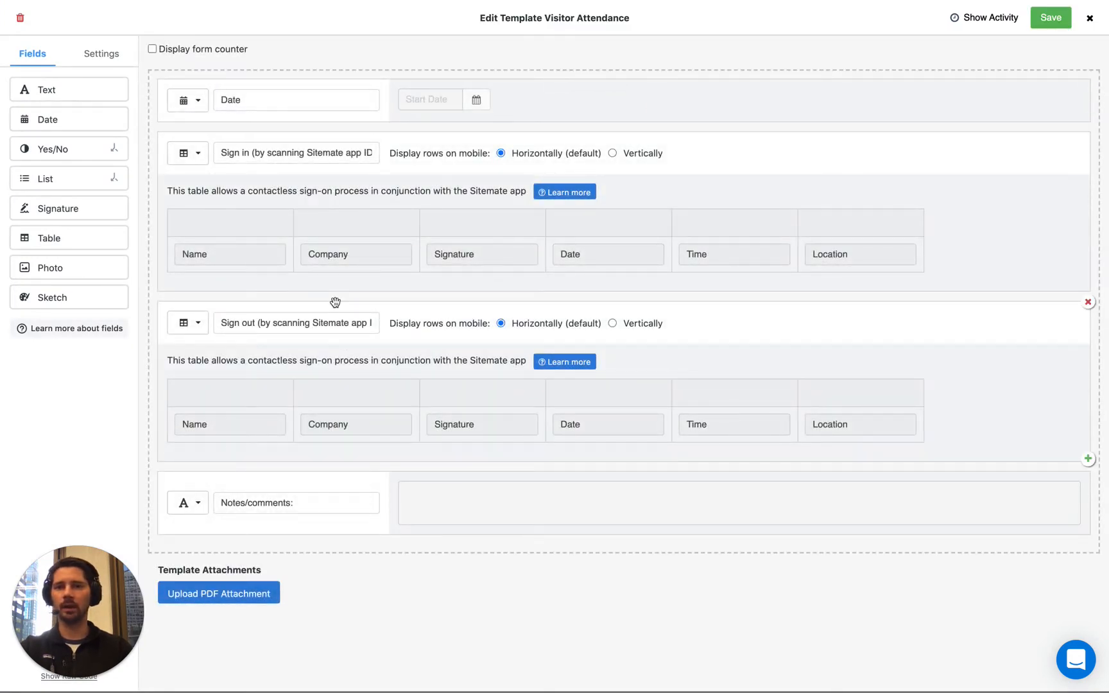
left_click(186, 153)
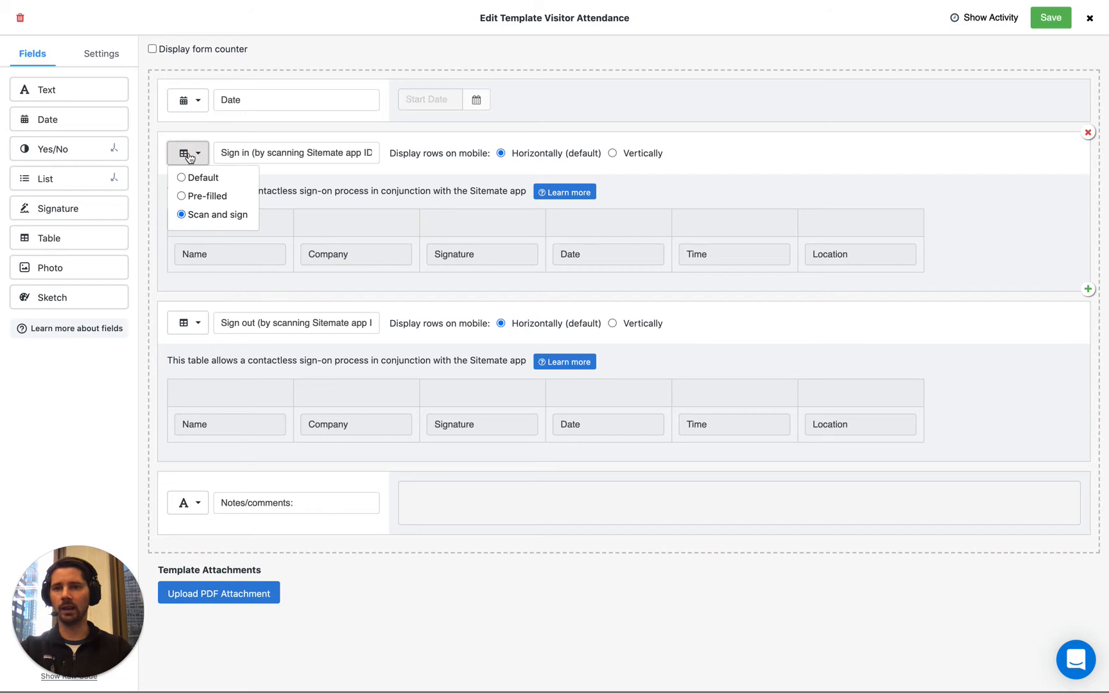
left_click(187, 322)
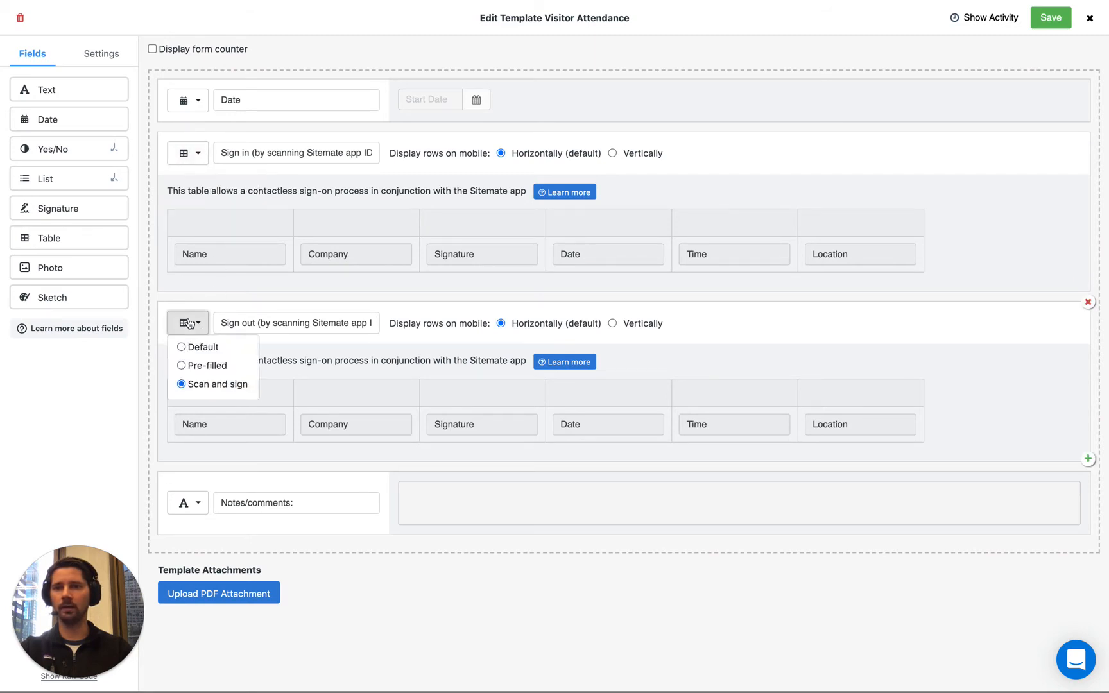
left_click(187, 152)
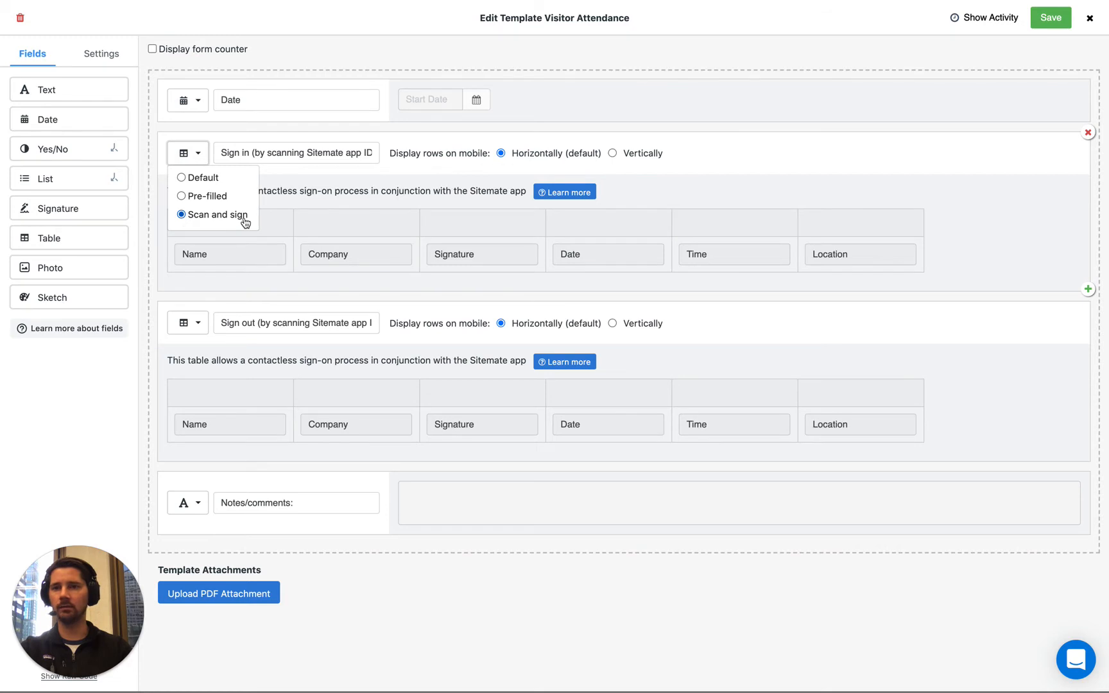
left_click(215, 215)
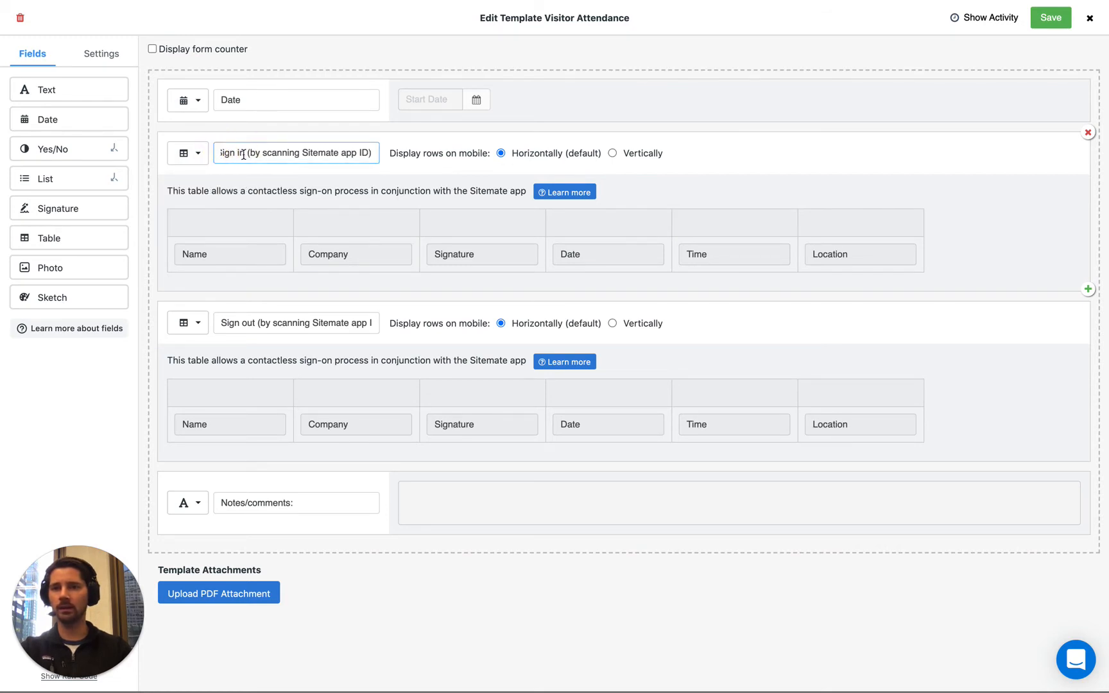
double_click(233, 153)
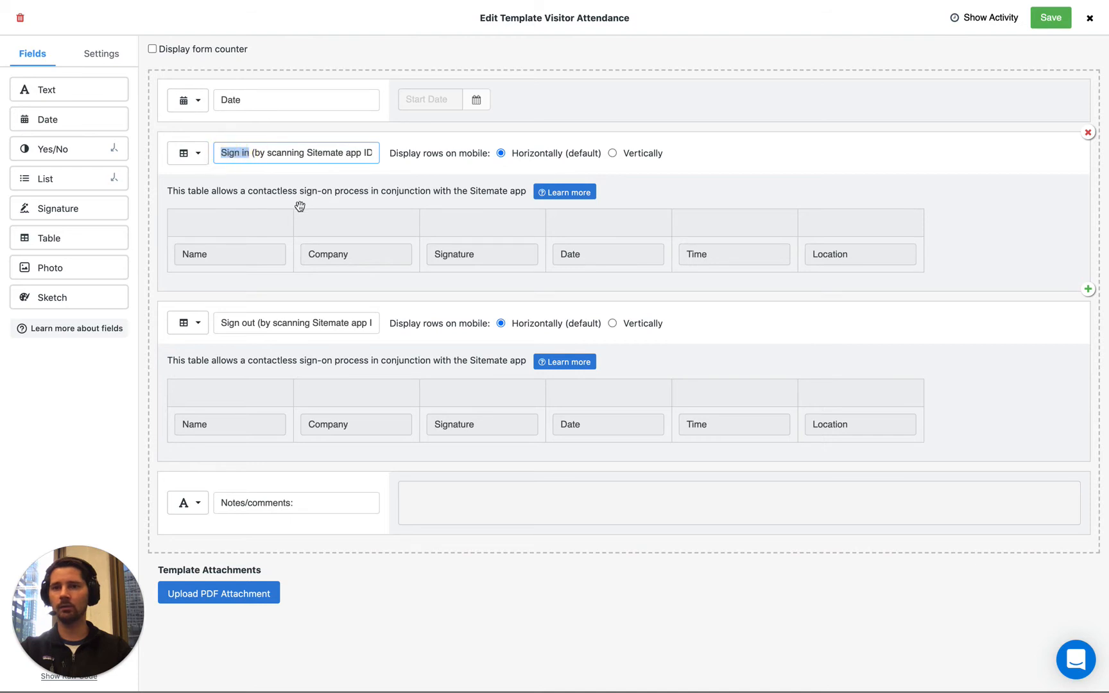
left_click(187, 322)
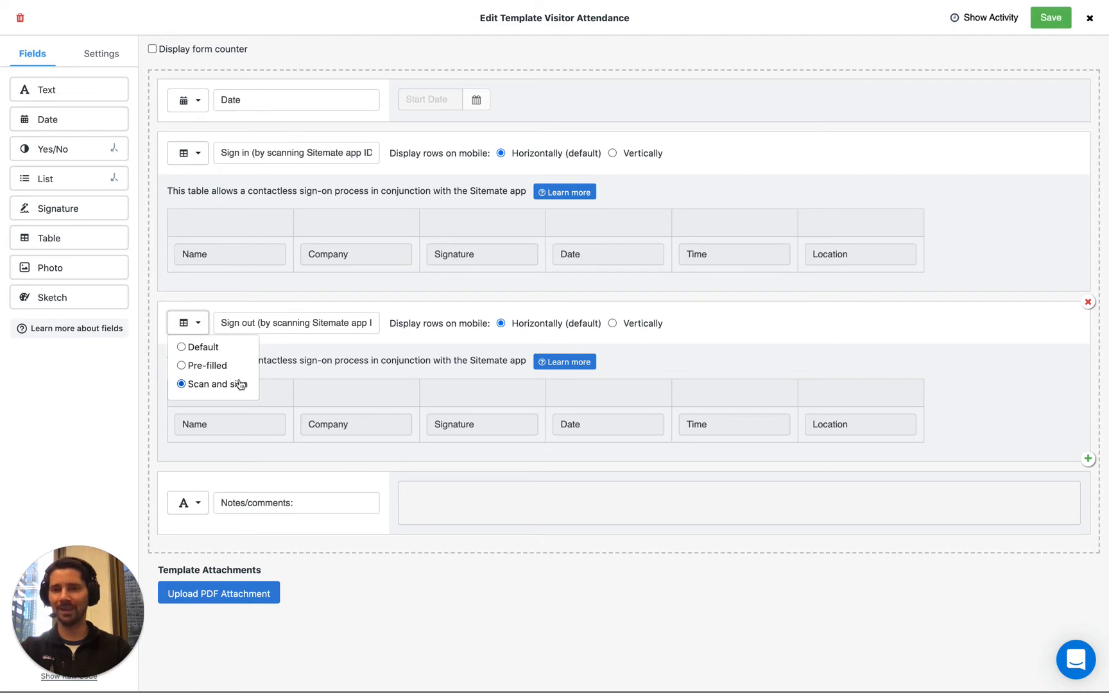
left_click(206, 384)
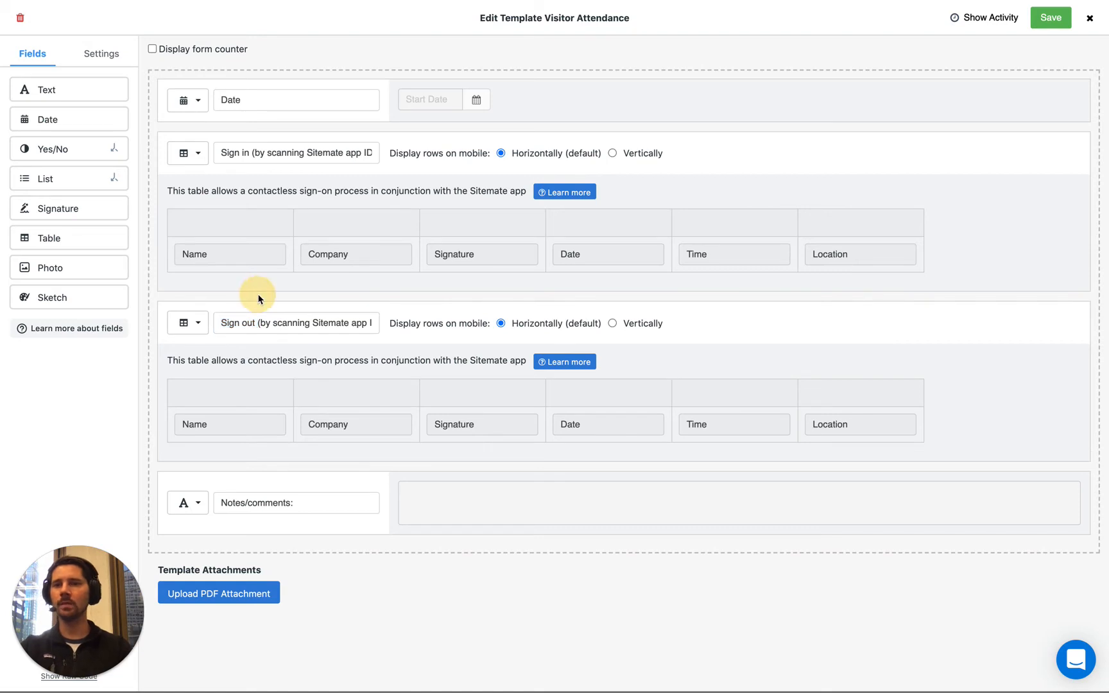
mouse_move(41, 243)
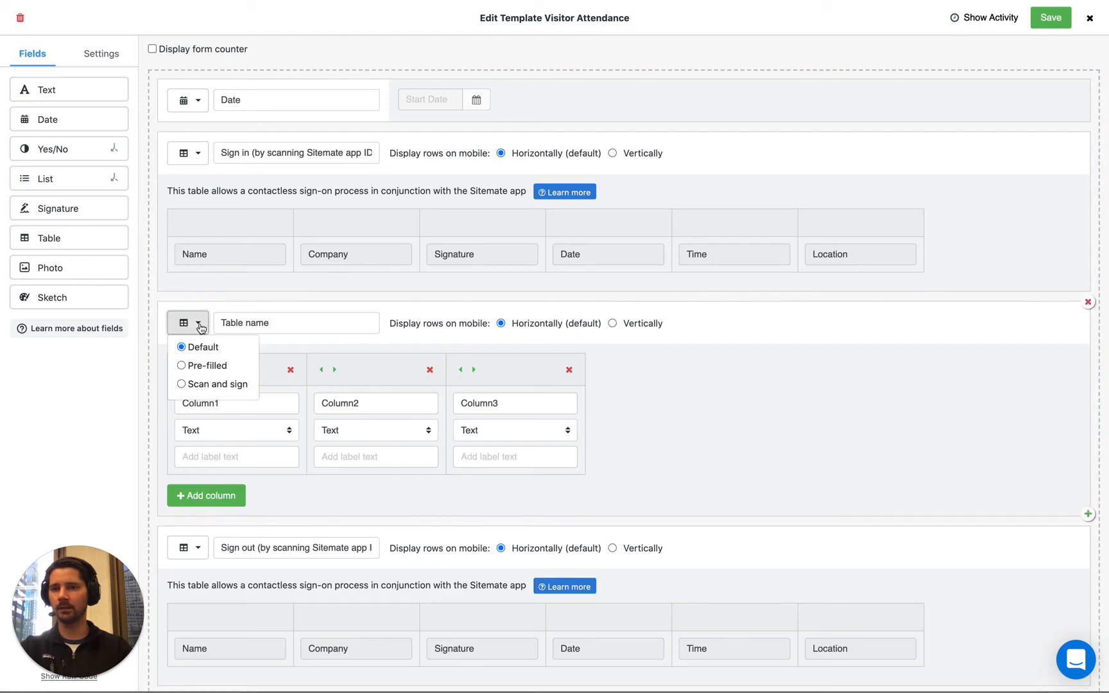
mouse_move(197, 393)
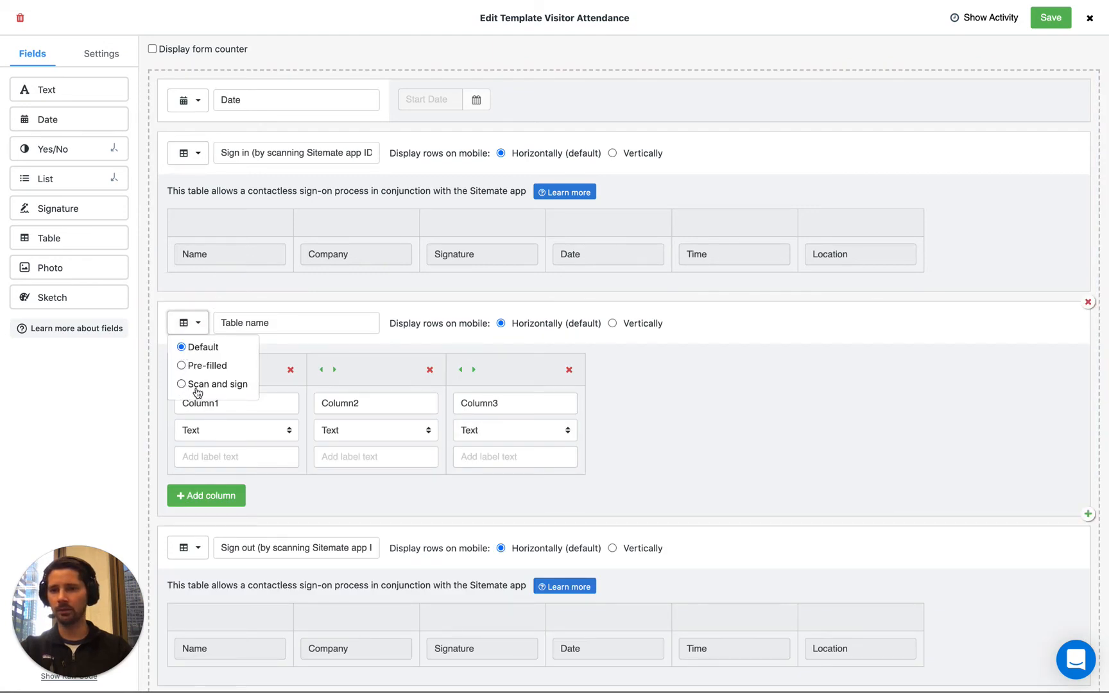
left_click(218, 383)
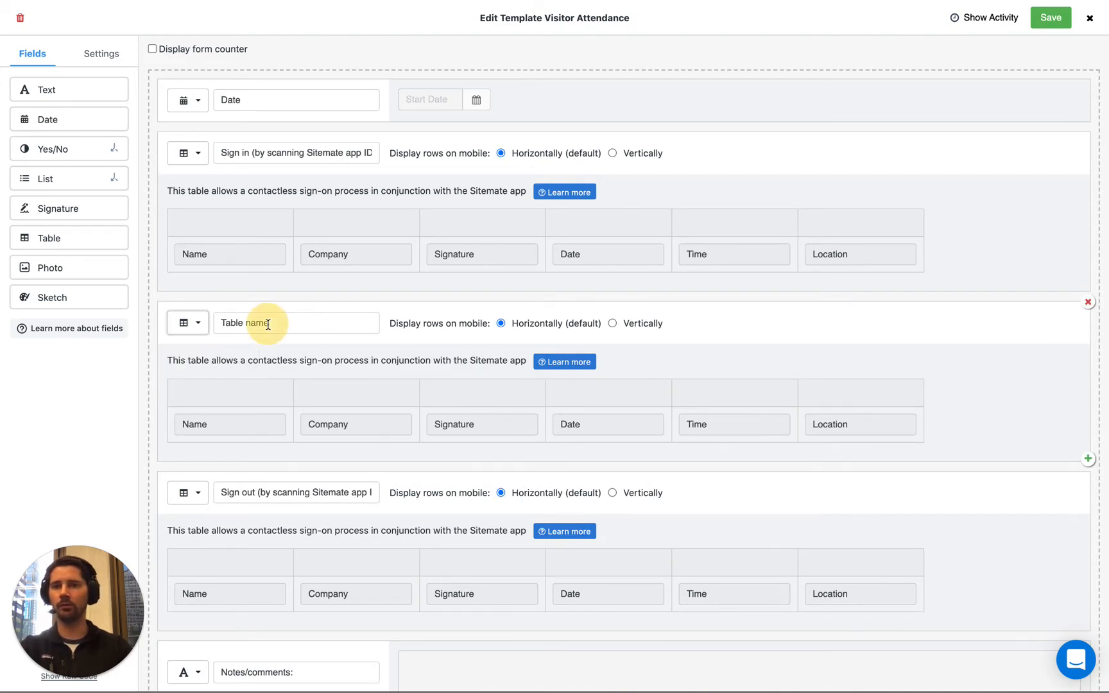
type("Sign in")
type("Sign out")
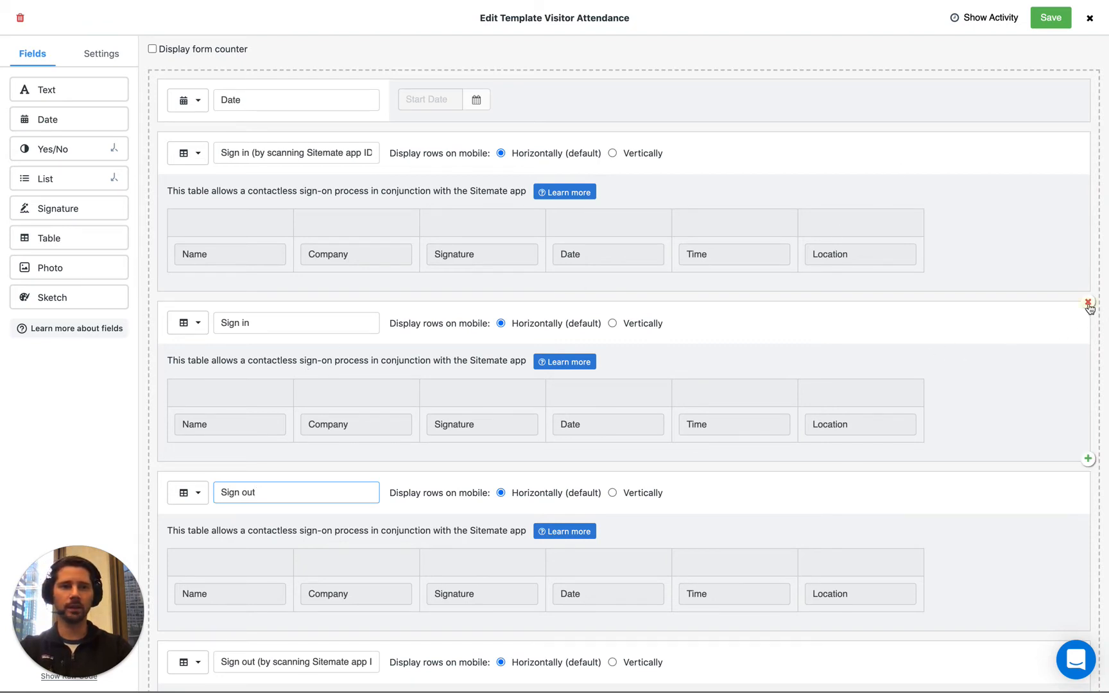
left_click(1088, 304)
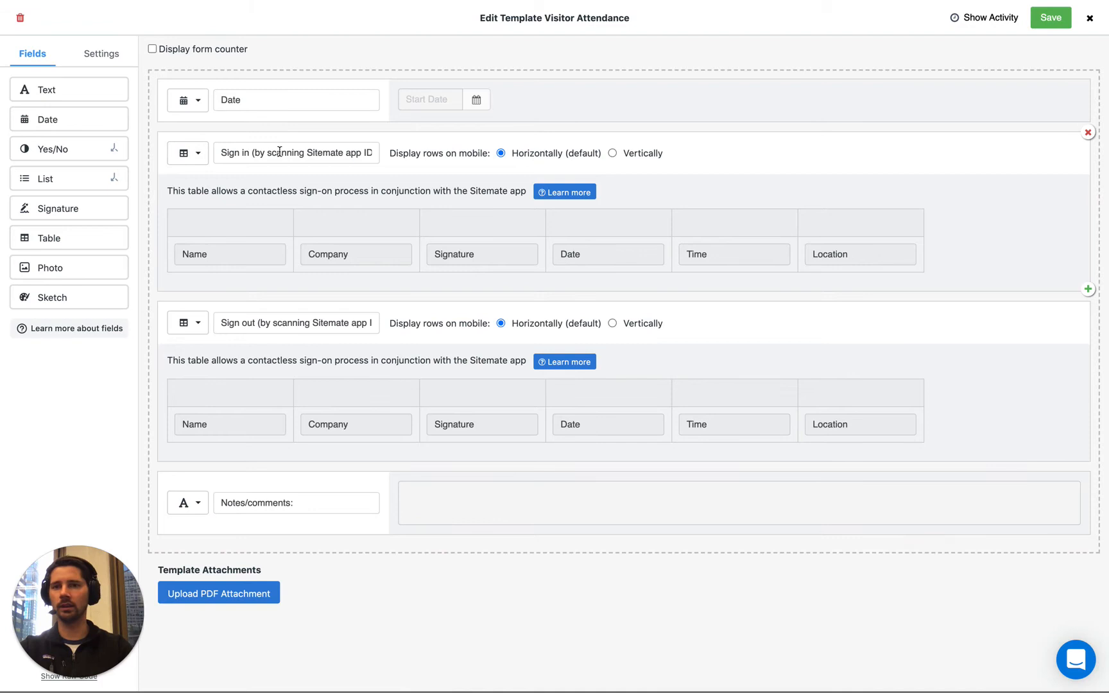
mouse_move(300, 211)
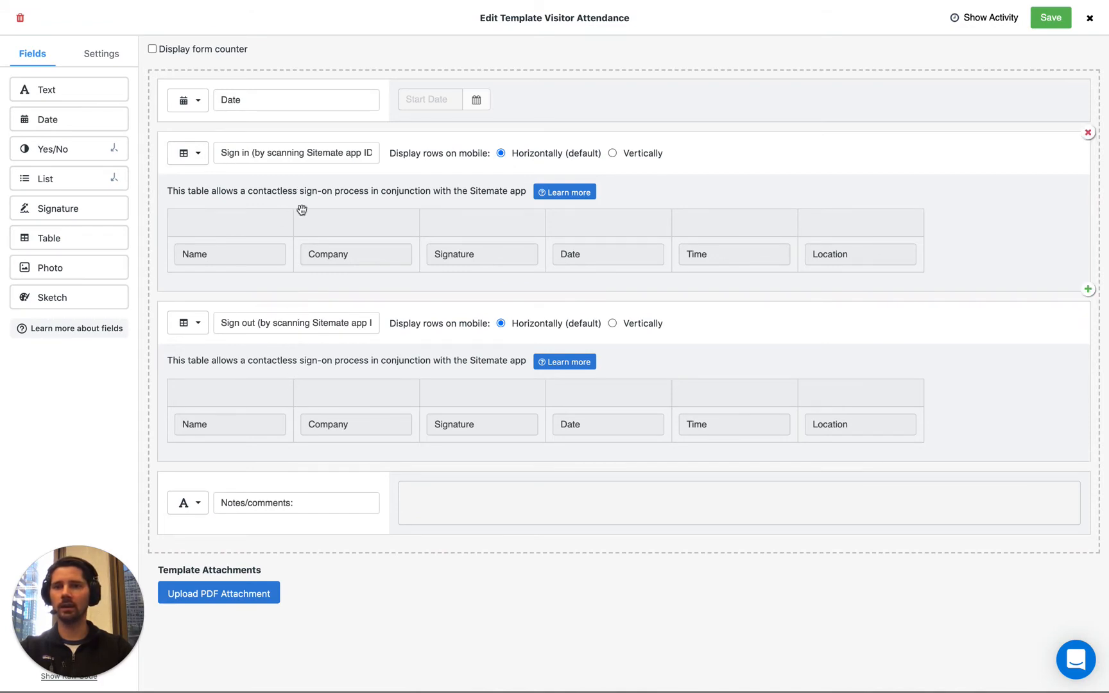
mouse_move(311, 249)
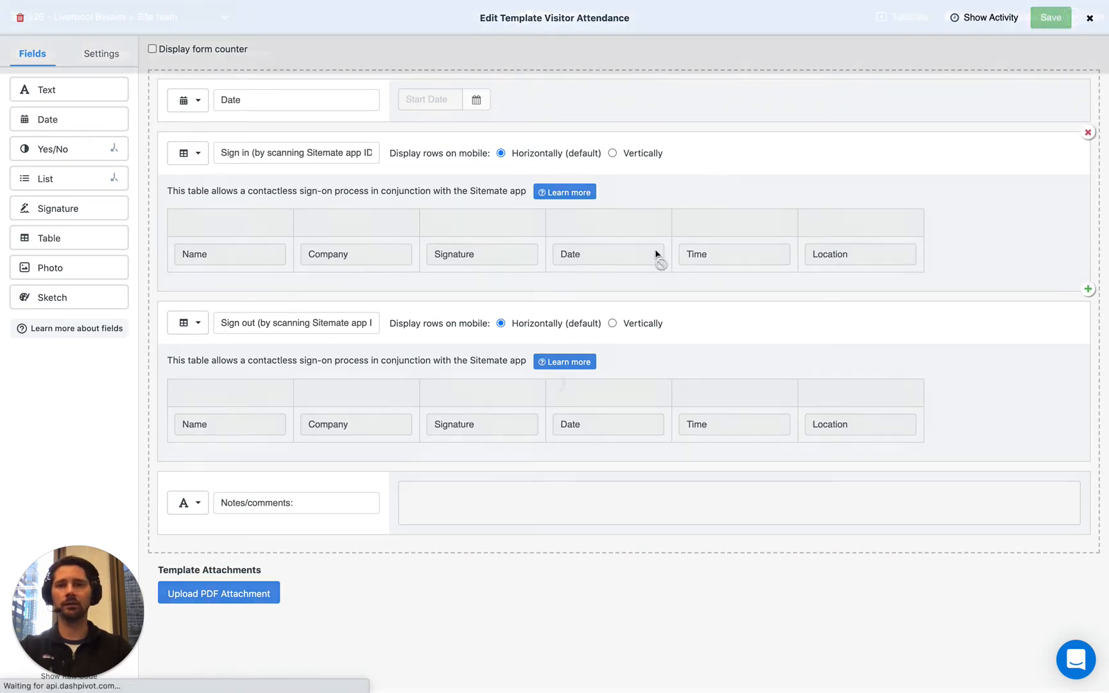
left_click(1049, 17)
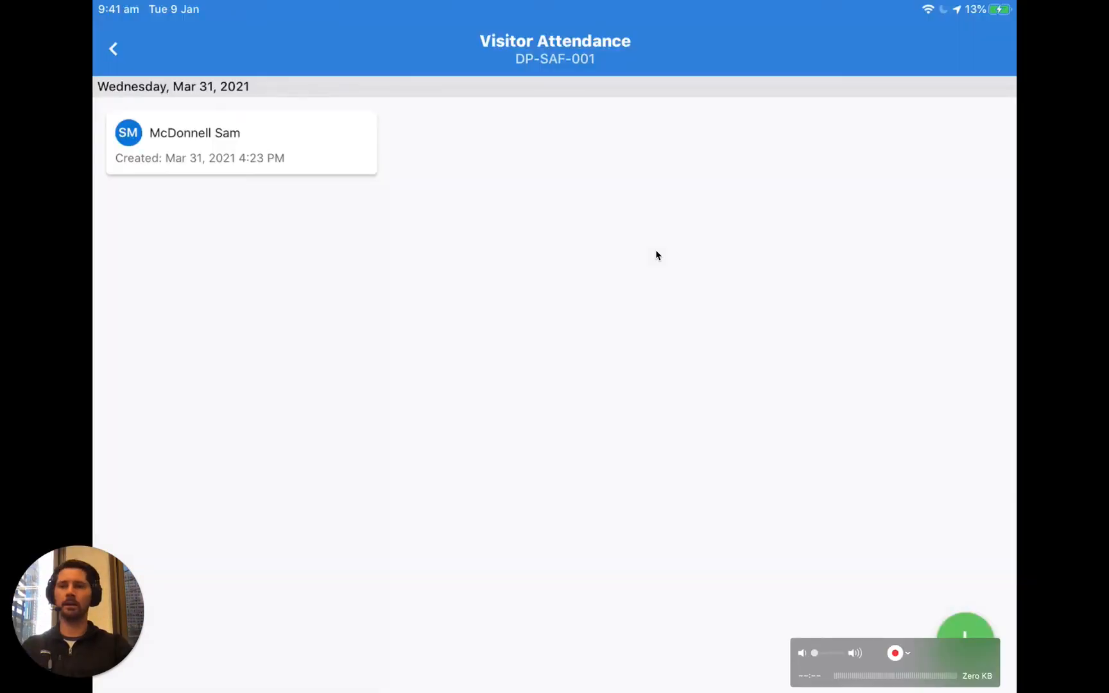
mouse_move(633, 119)
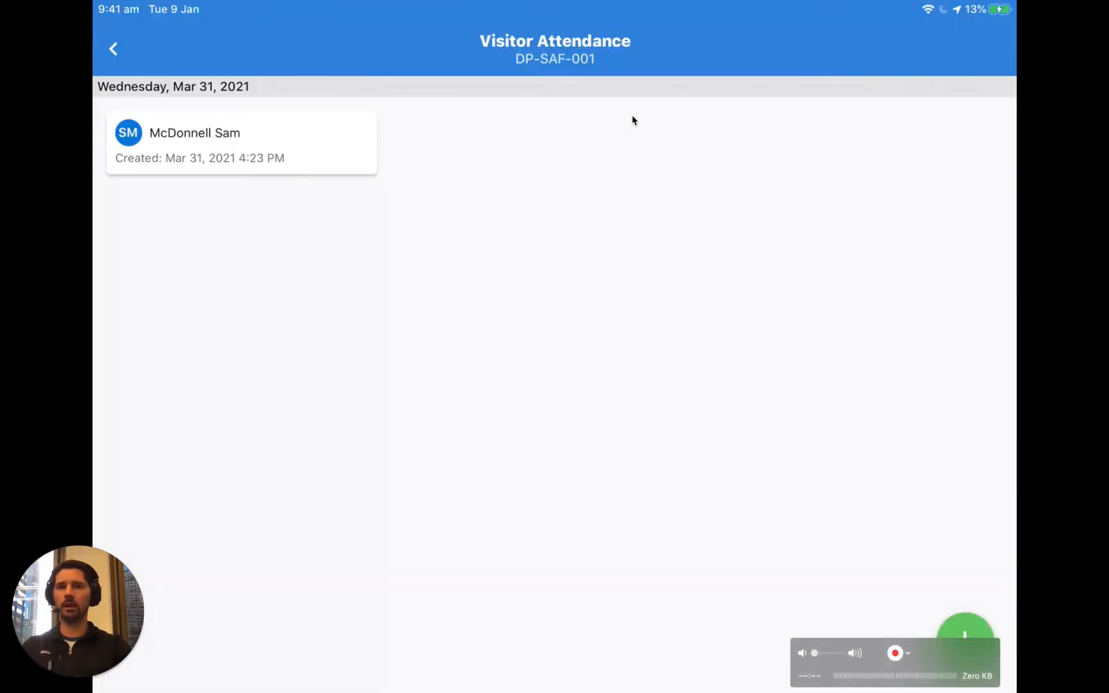
mouse_move(679, 421)
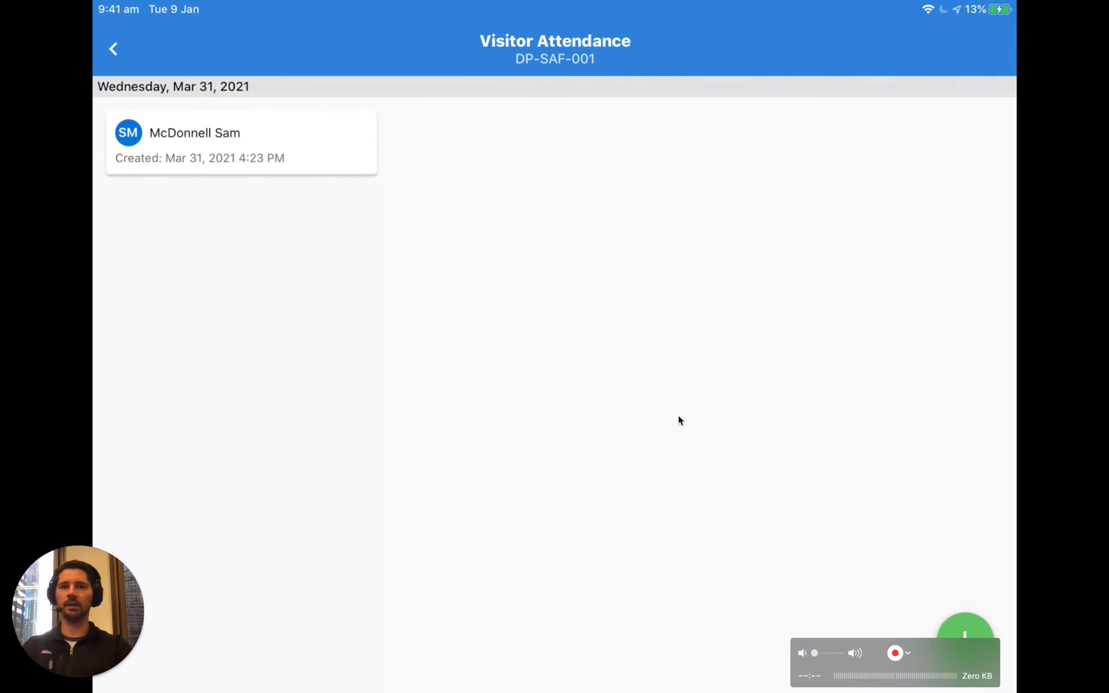
mouse_move(516, 126)
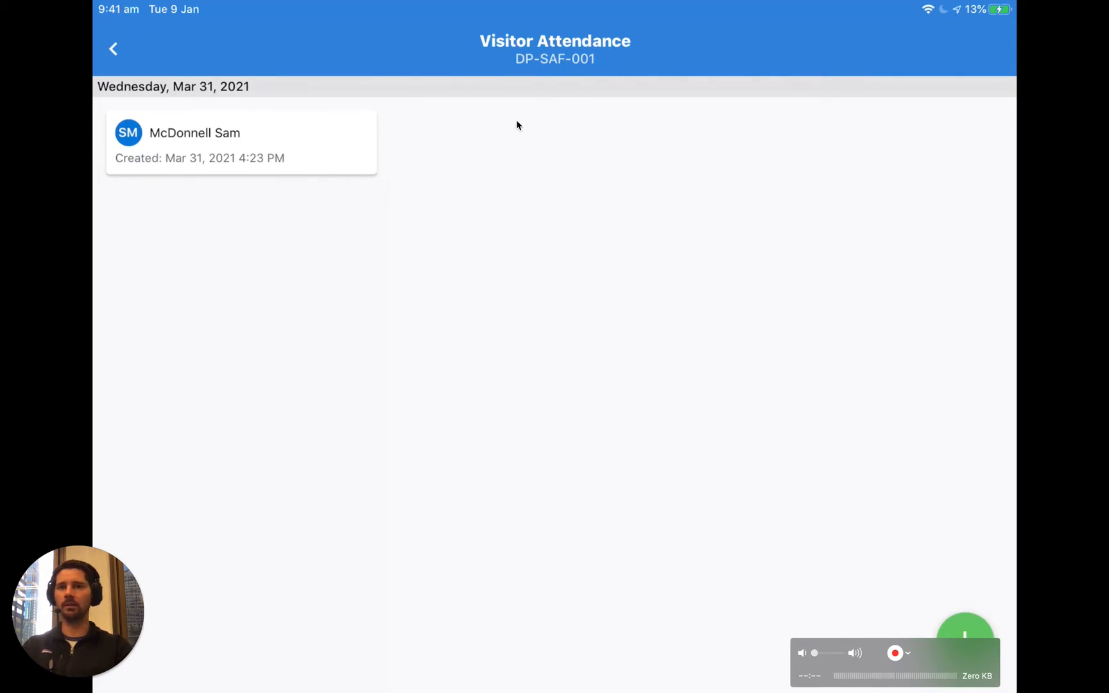
mouse_move(295, 150)
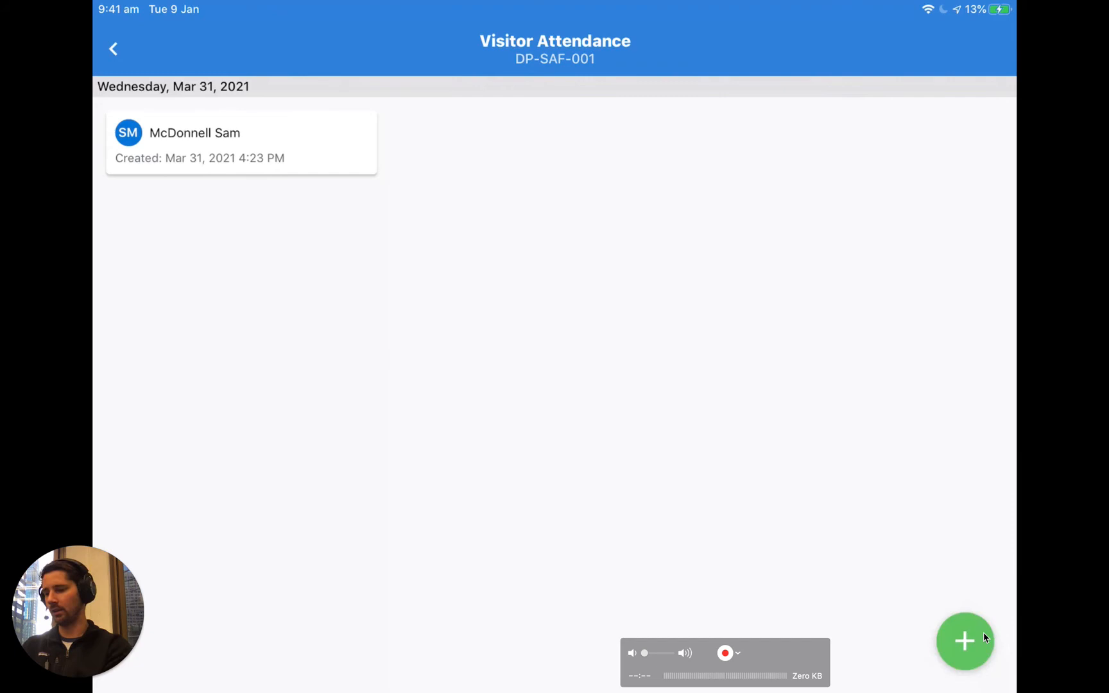
left_click(965, 640)
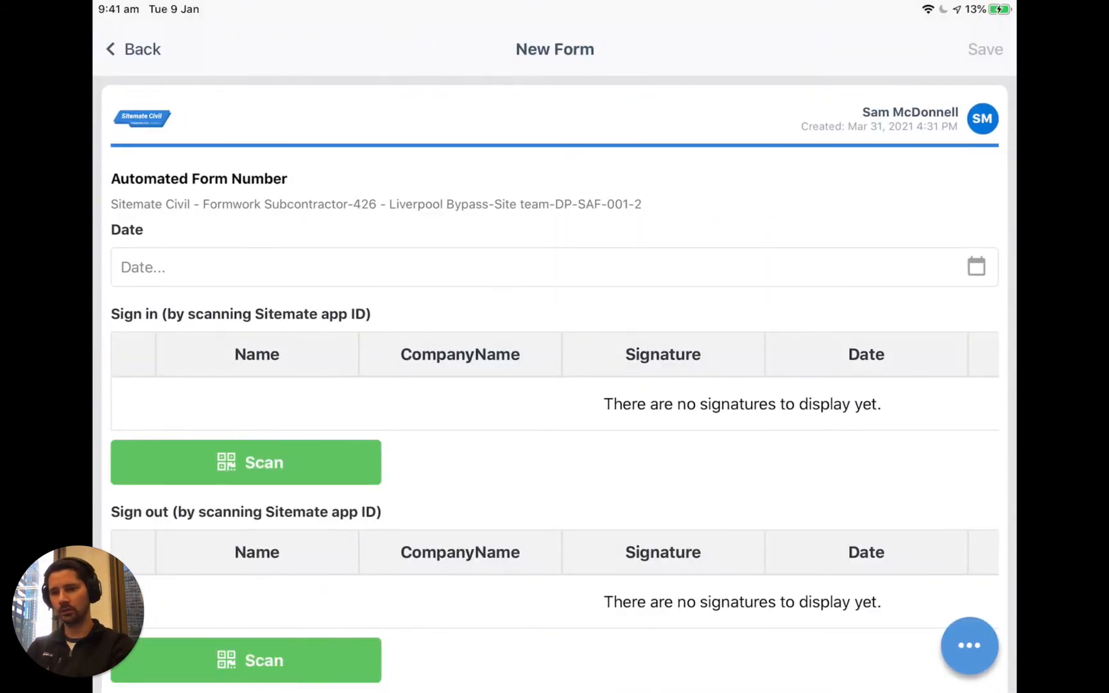
Start the Sign in scanner on the new form to read visitors' Sitemate QR IDs
scroll("down", 3)
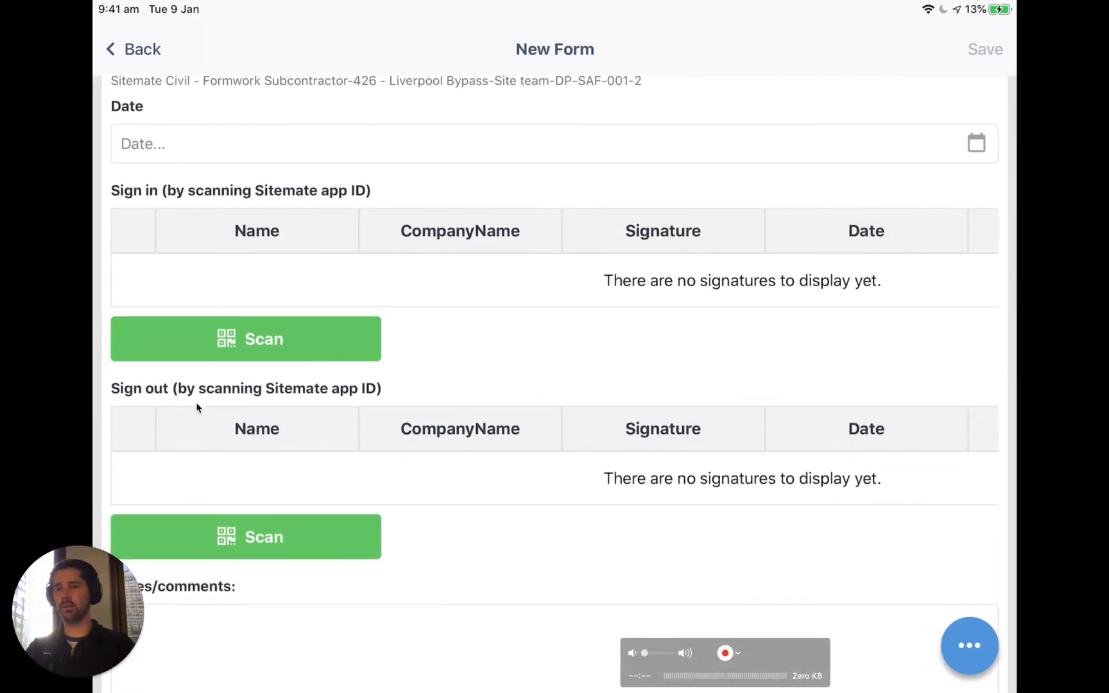
mouse_move(140, 428)
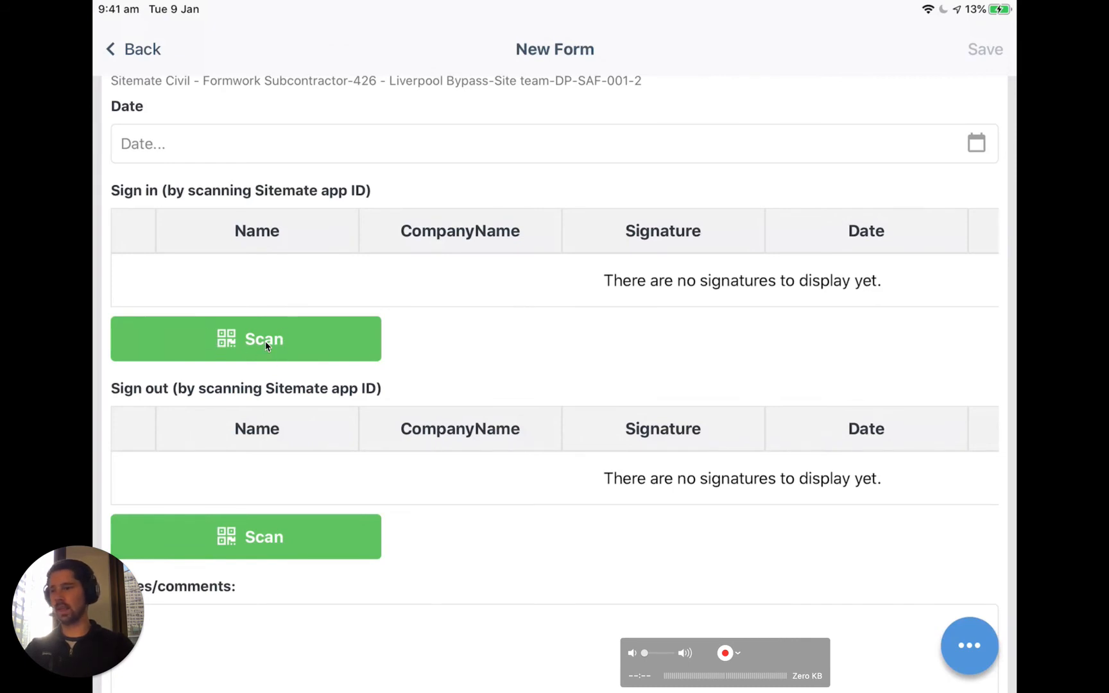
left_click(245, 338)
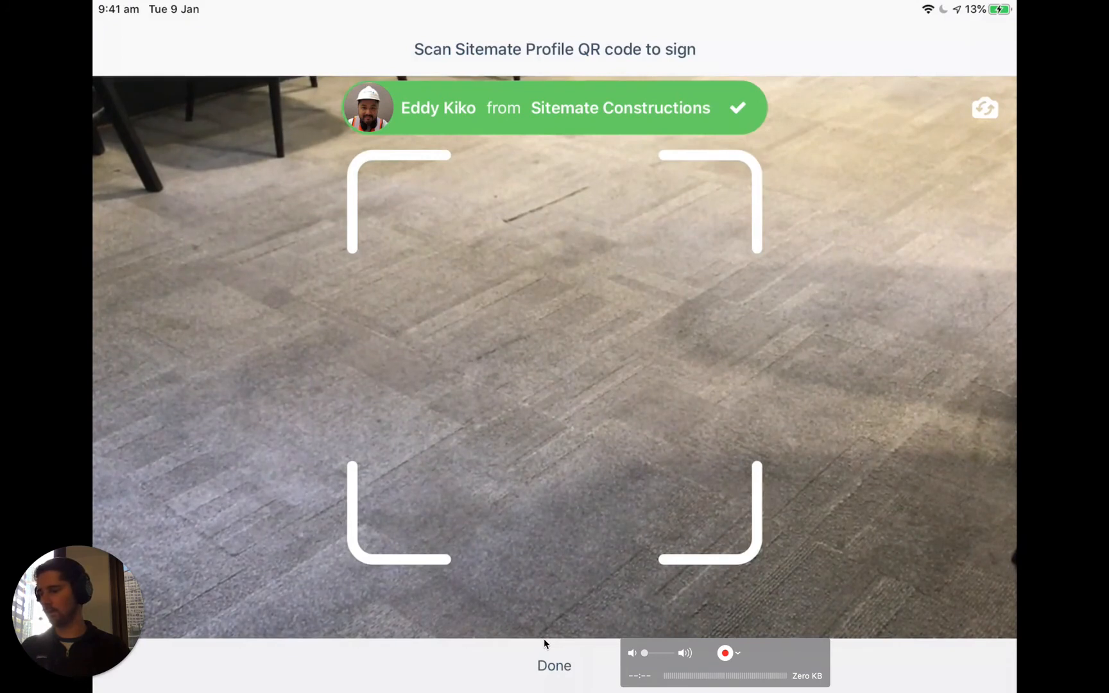
left_click(553, 666)
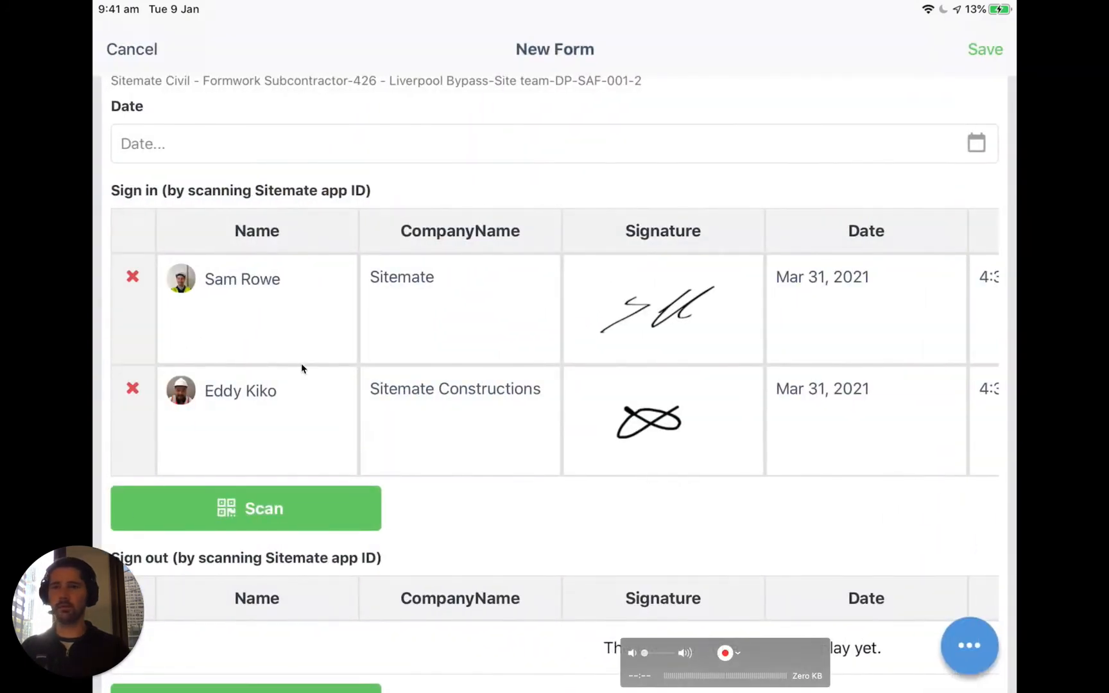
mouse_move(272, 286)
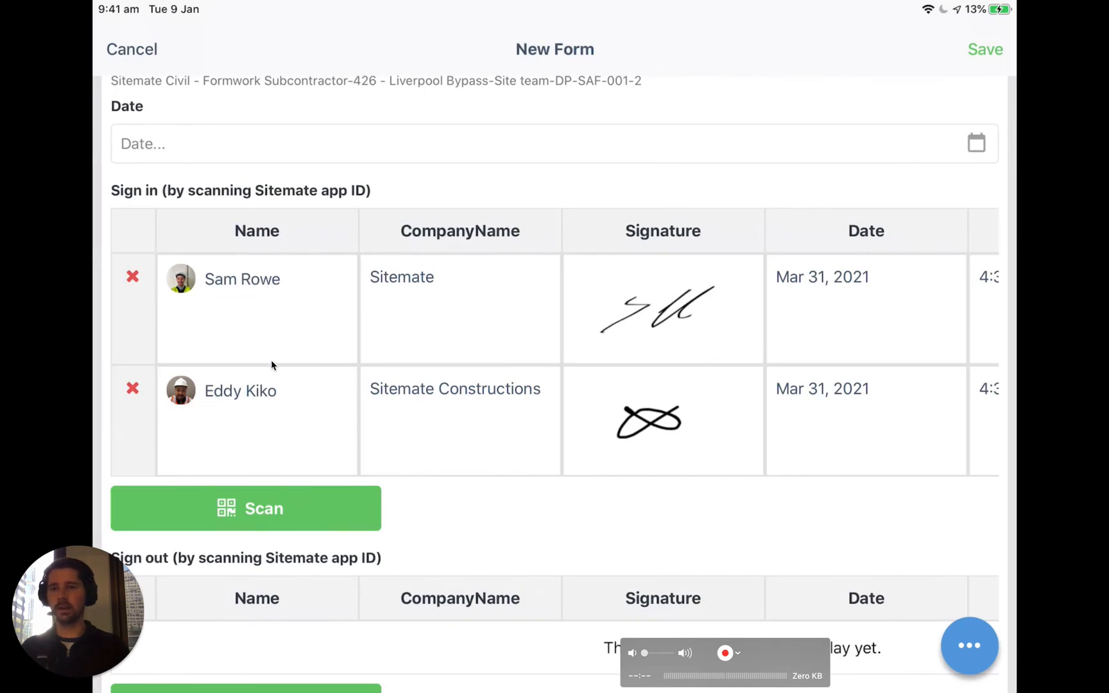
mouse_move(378, 344)
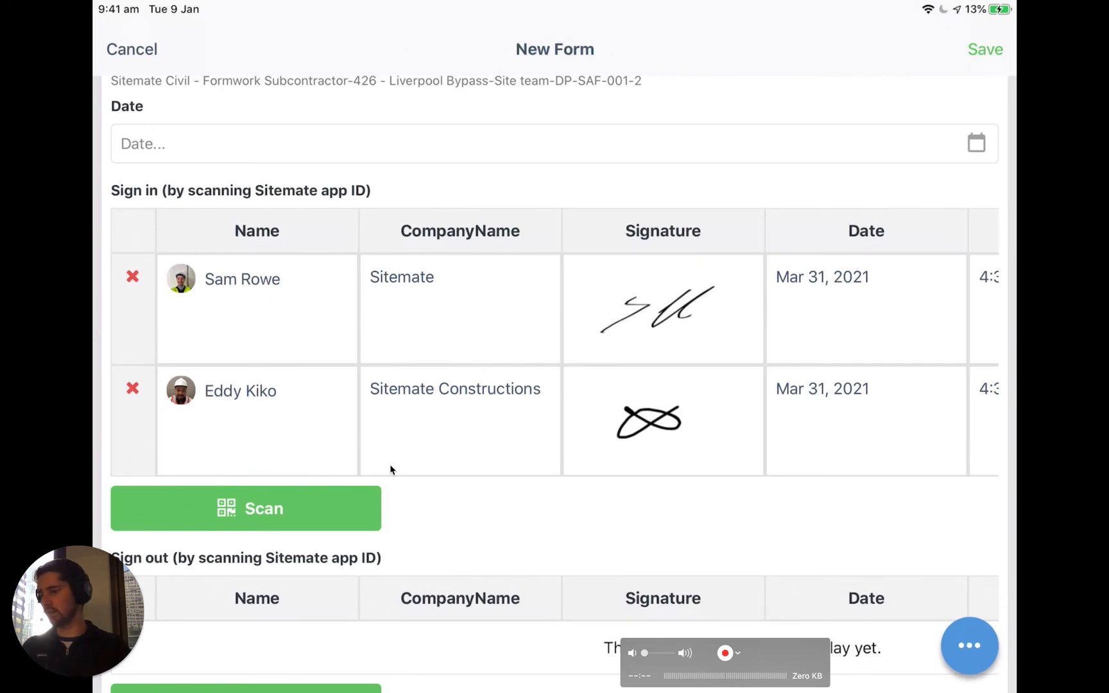
scroll("down", 3)
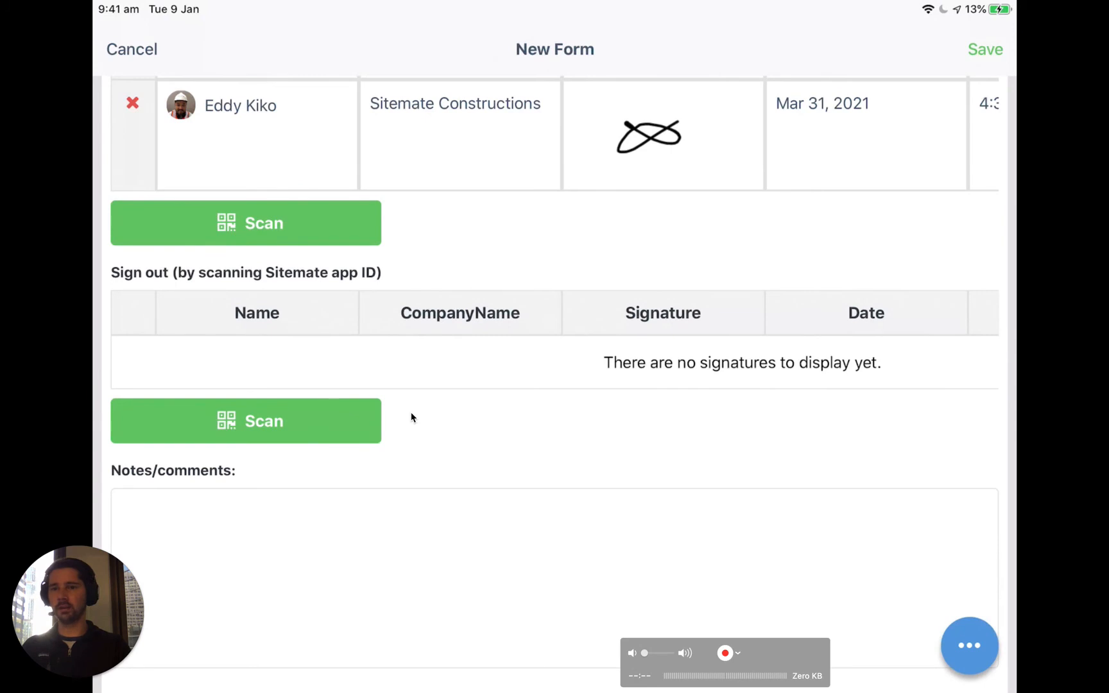
mouse_move(277, 408)
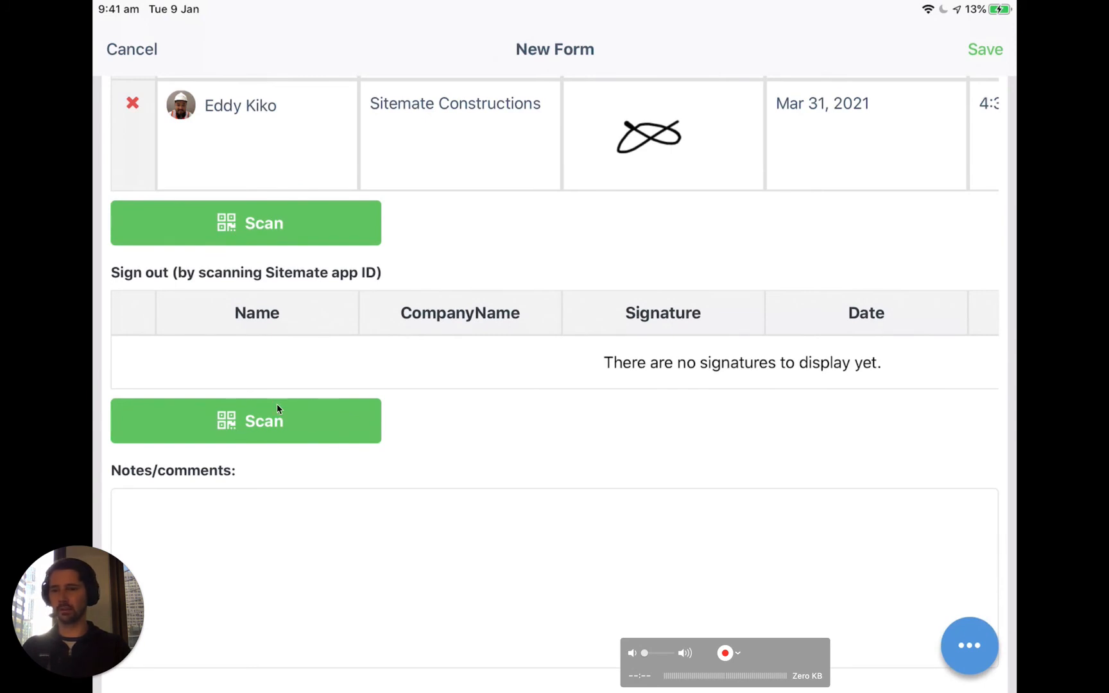
left_click(245, 421)
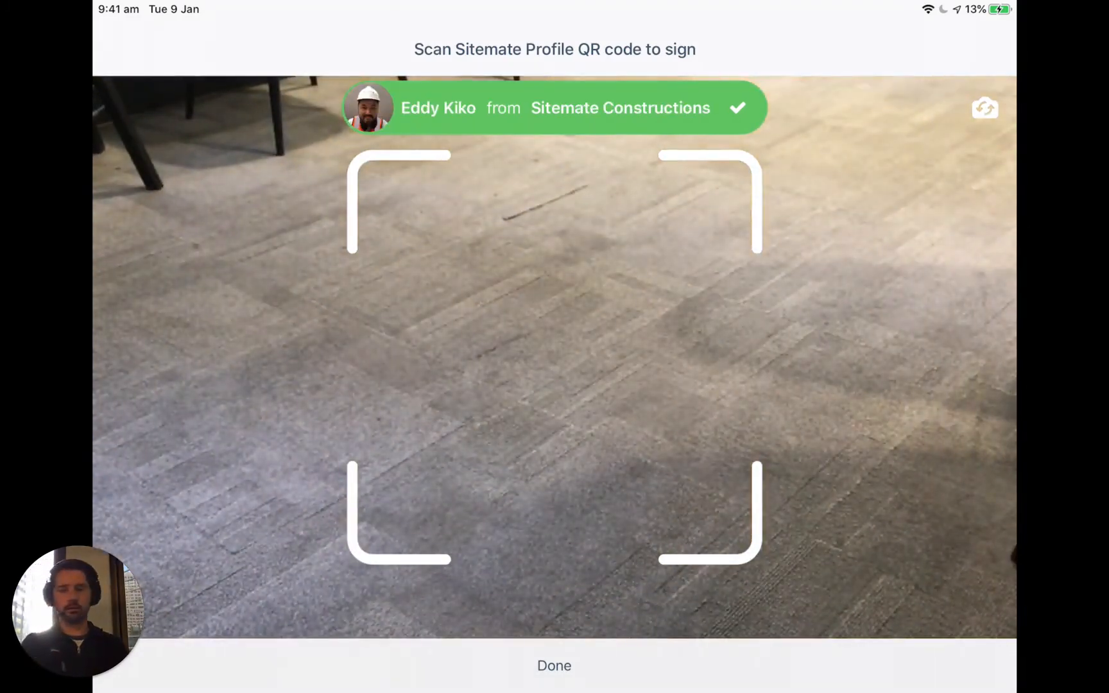
left_click(553, 665)
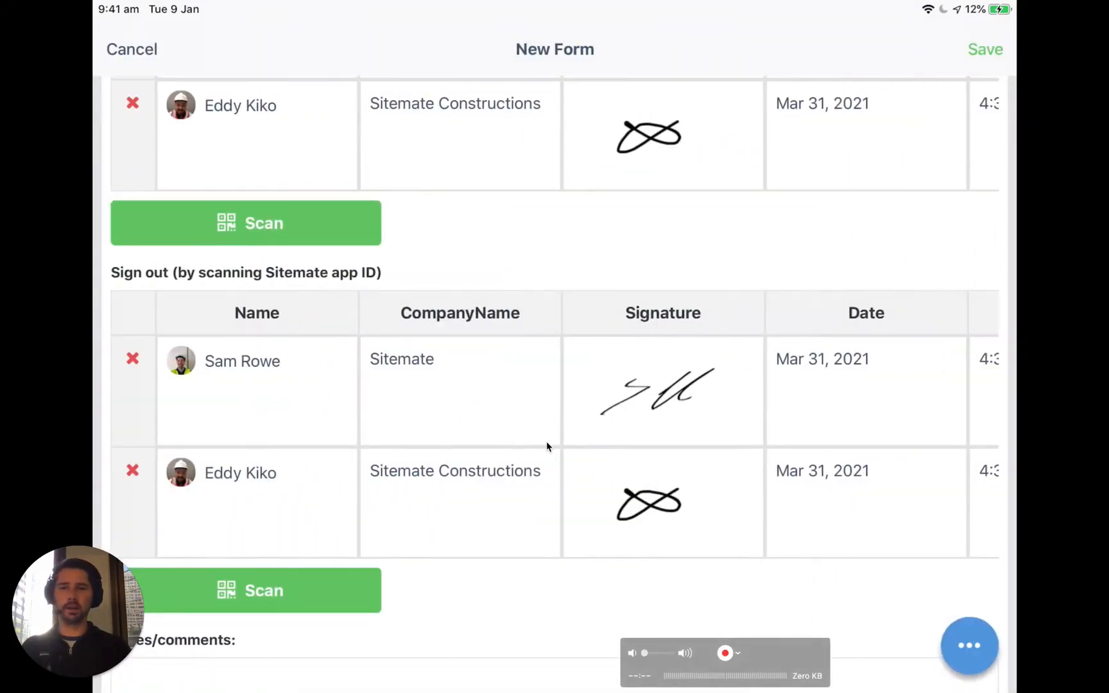
Review the Time and Location columns of both tables, then switch to the web Visitor Attendance timeline
scroll("right", 3)
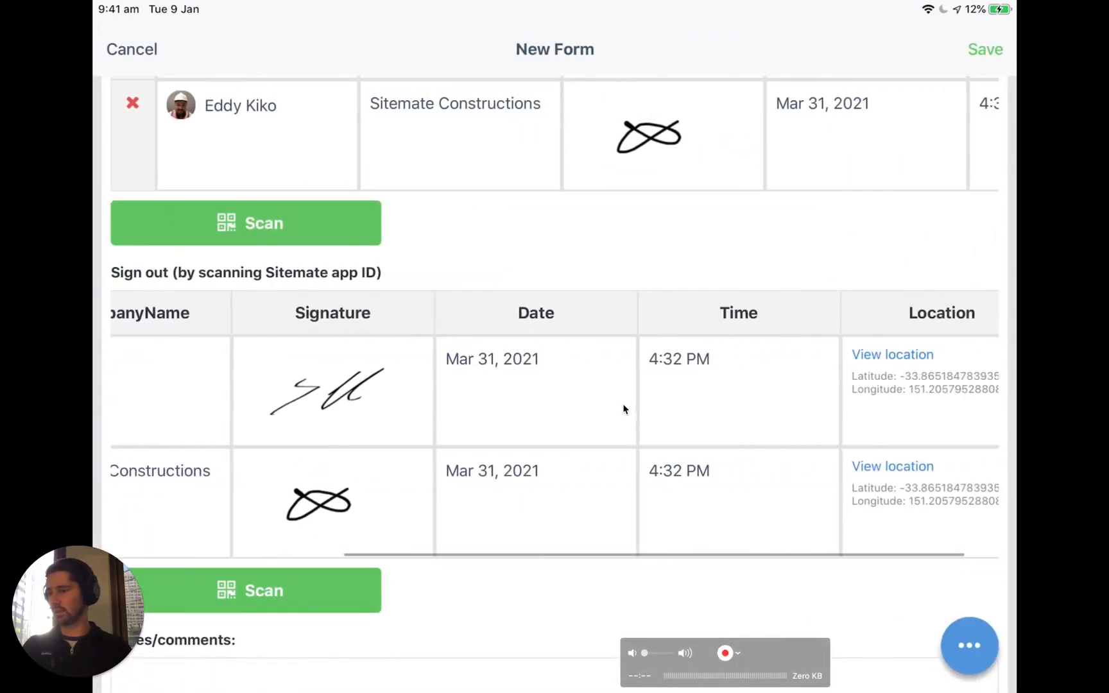
scroll("down", 3)
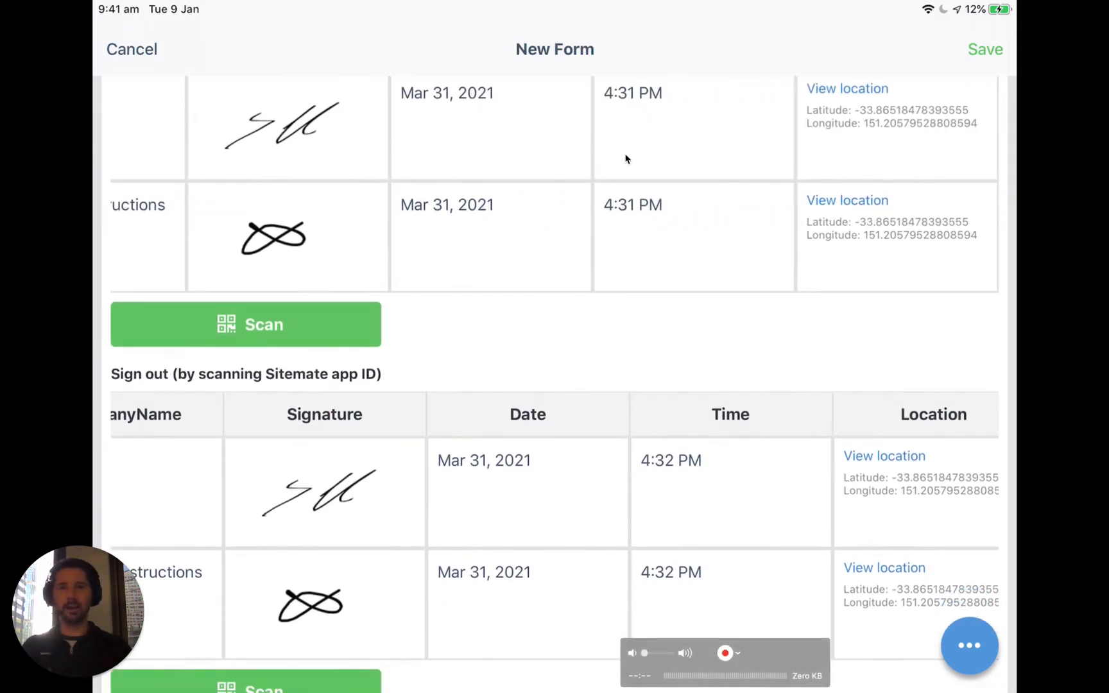
mouse_move(628, 264)
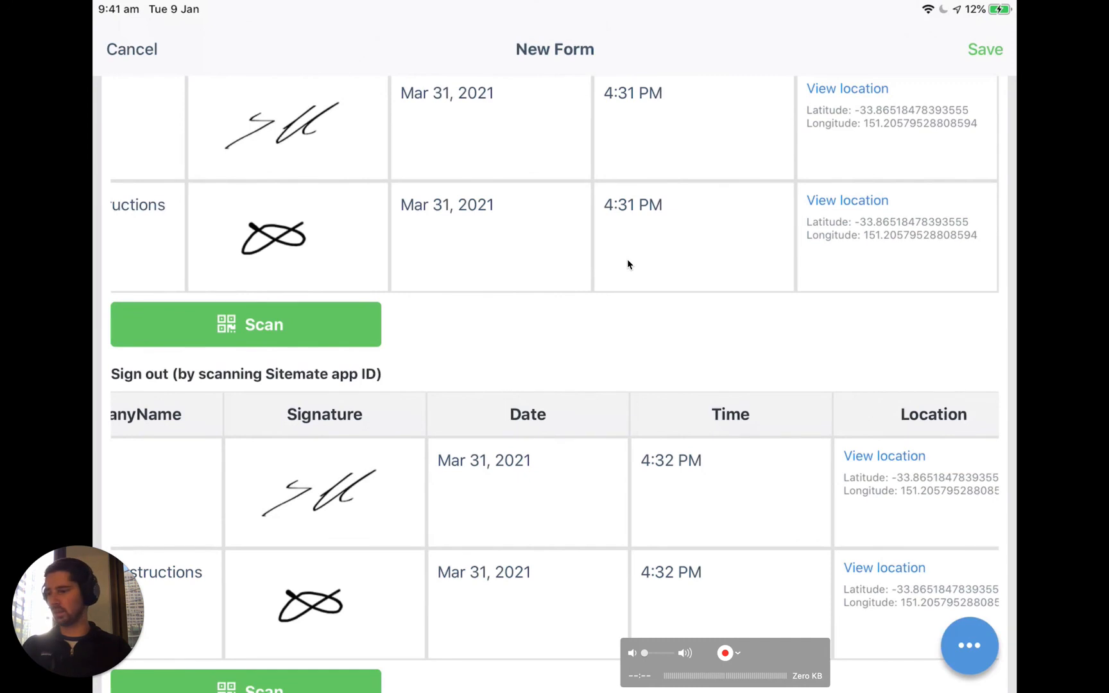
scroll("left", 3)
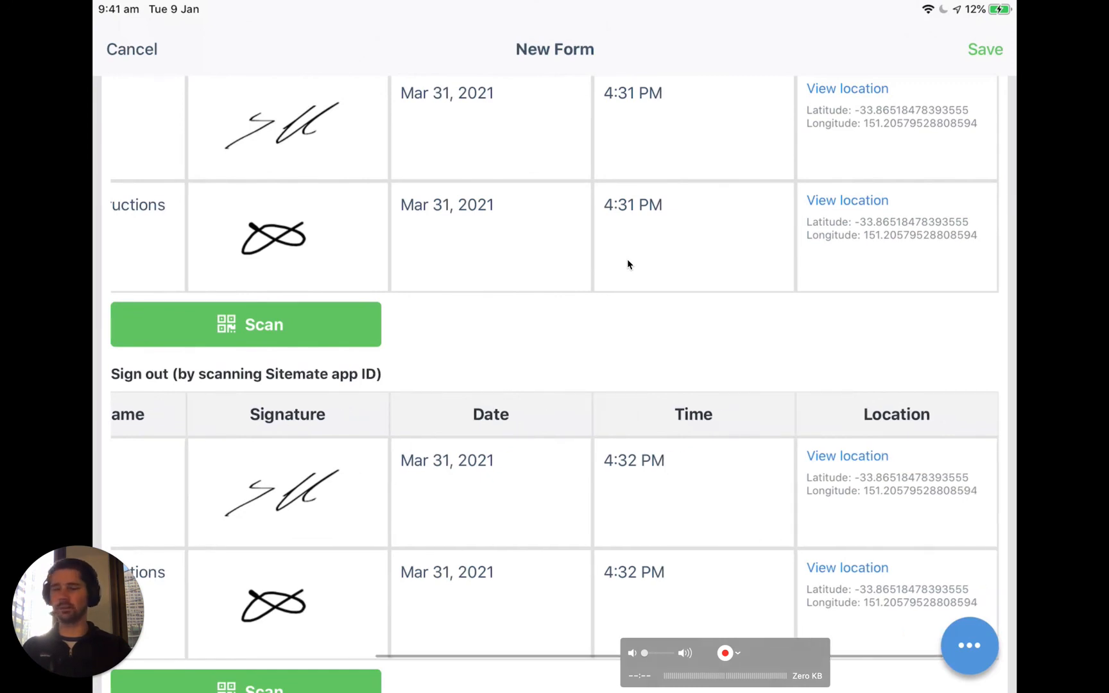
mouse_move(621, 388)
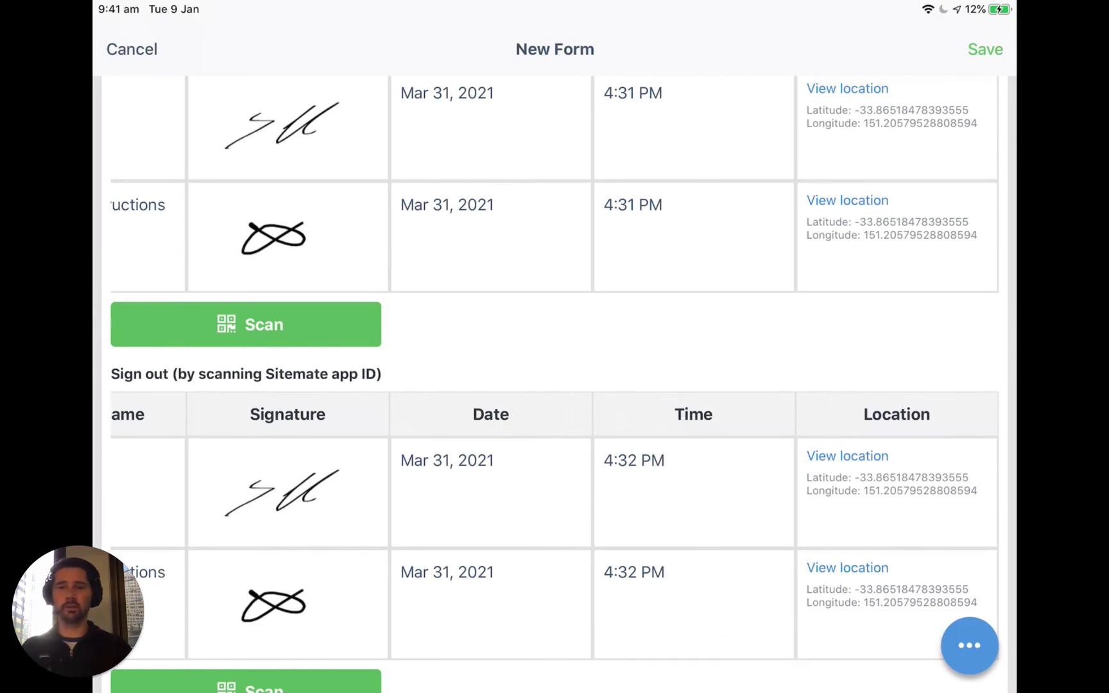
scroll("right", 3)
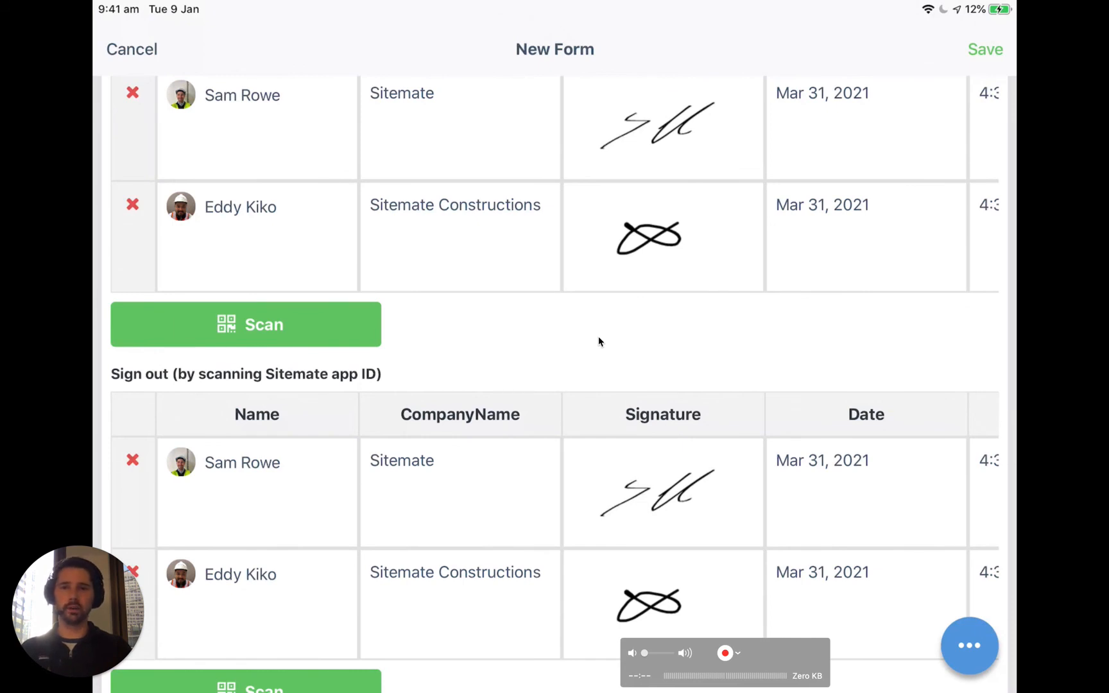
left_click(131, 49)
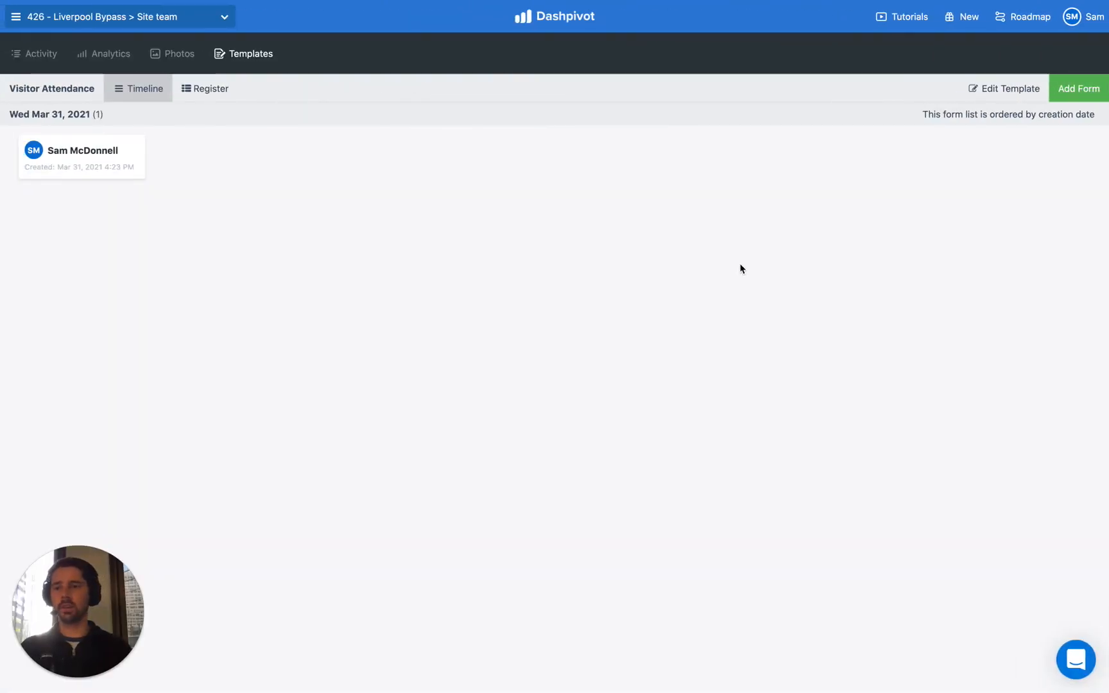